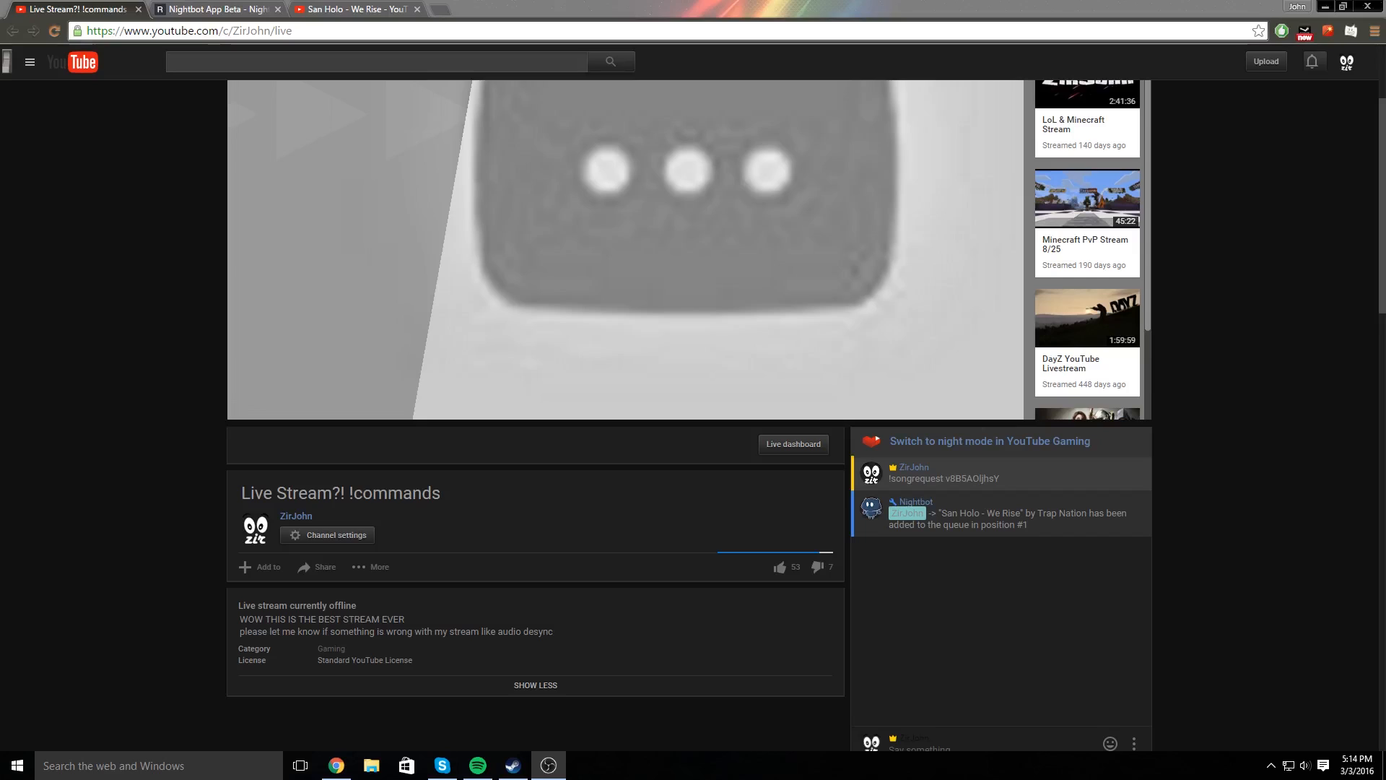
{"action": "mouse_move", "coordinate": [246, 533]}
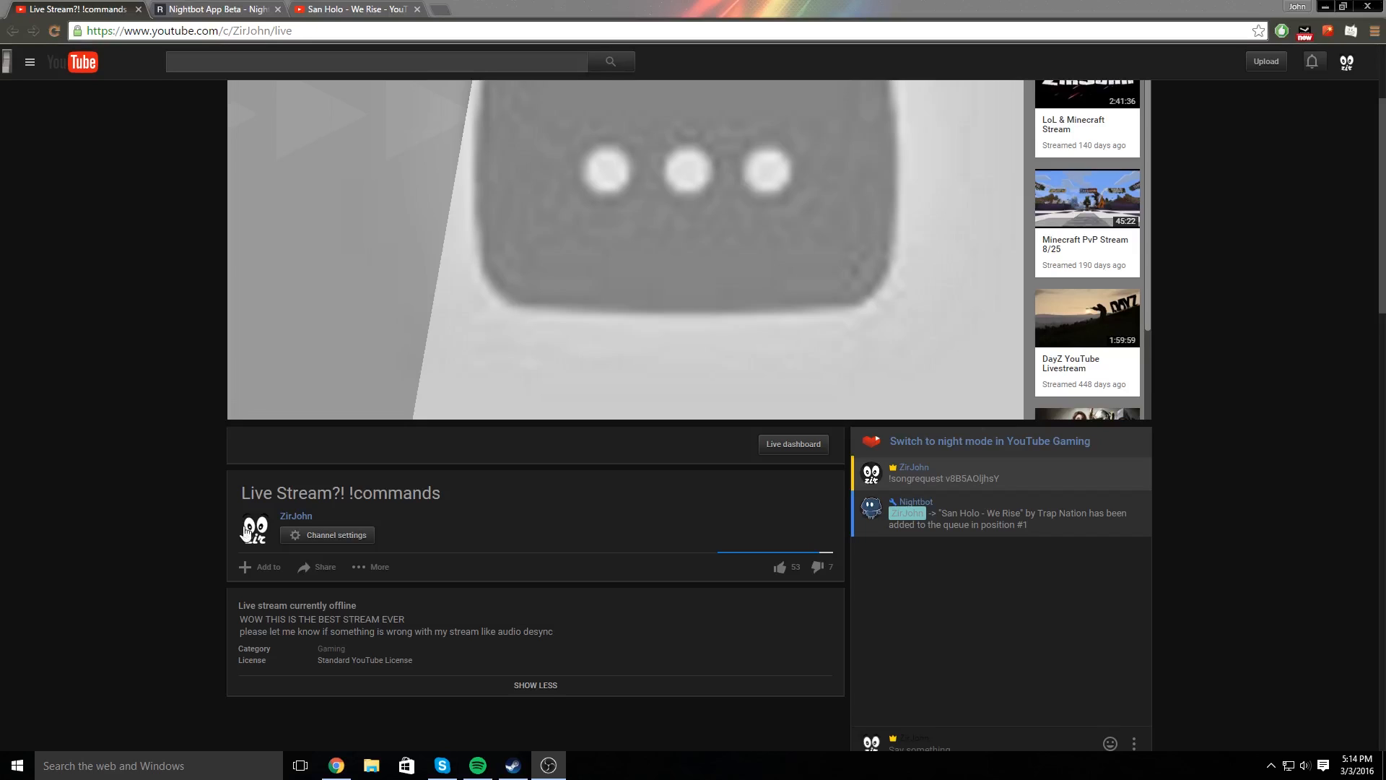
{"action": "mouse_move", "coordinate": [849, 517]}
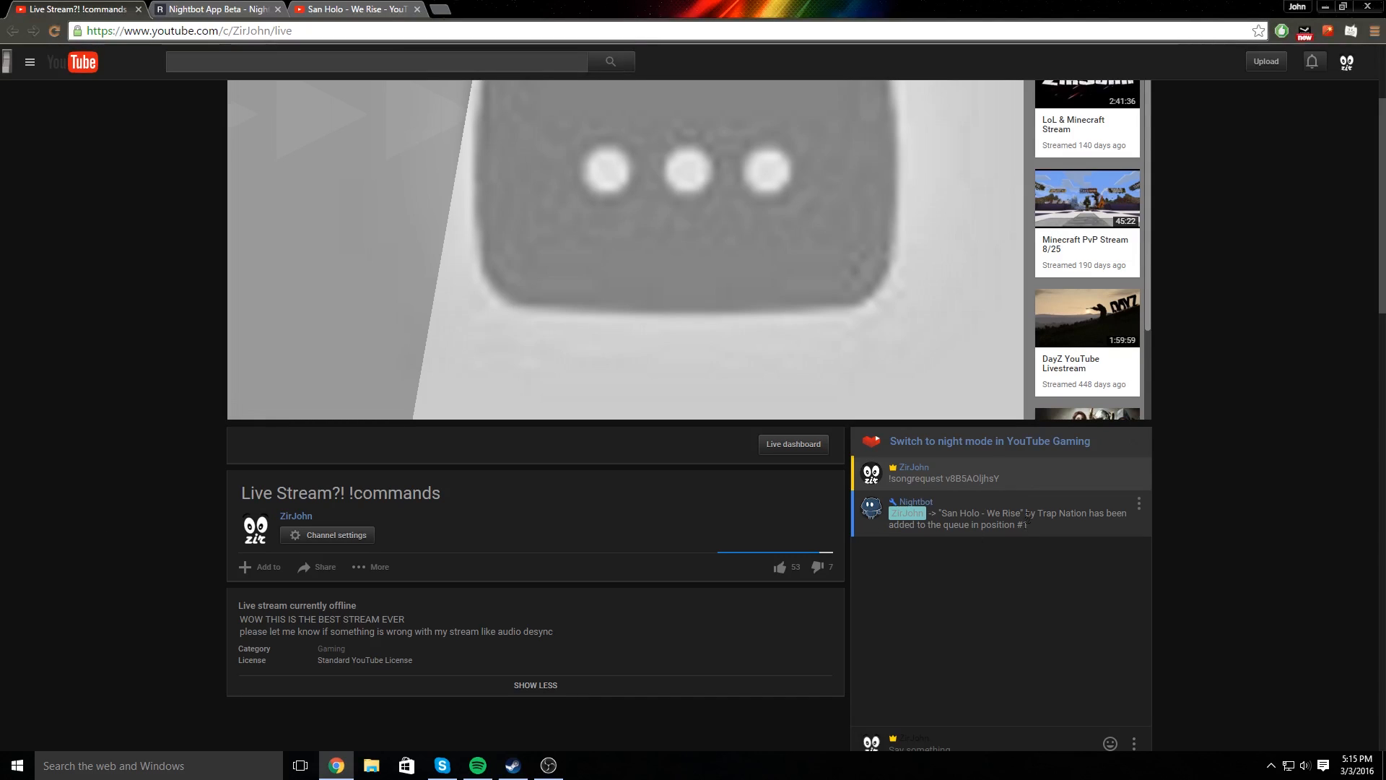
{"action": "mouse_move", "coordinate": [1005, 453]}
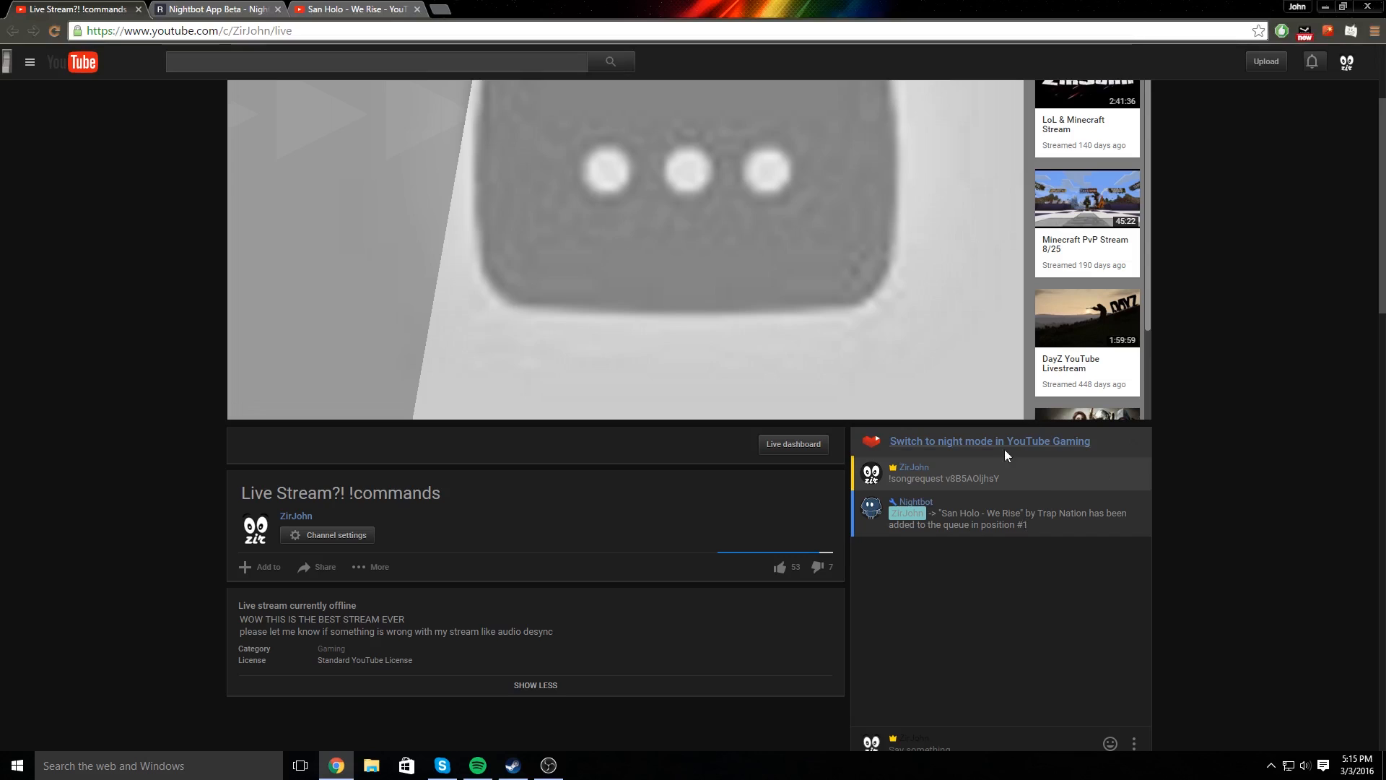
{"action": "mouse_move", "coordinate": [896, 471]}
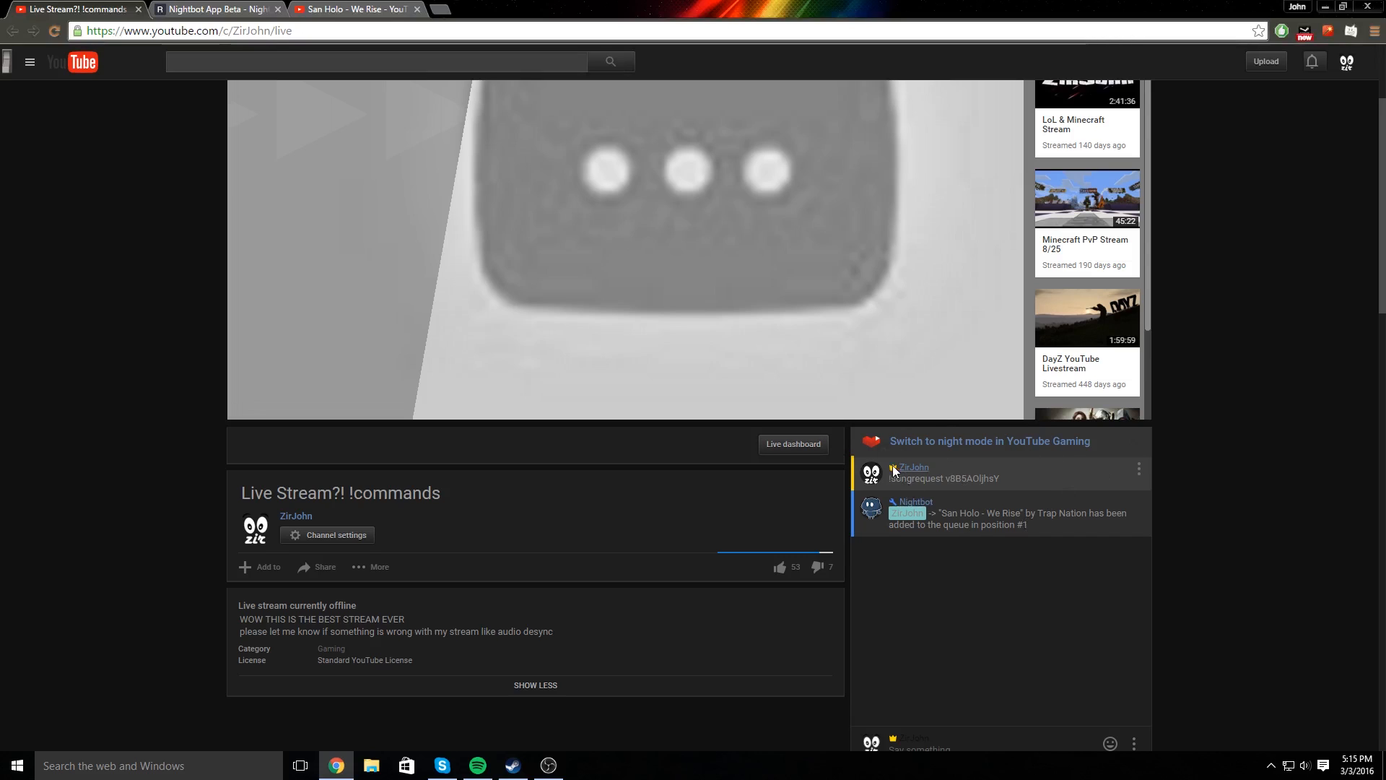
{"action": "mouse_move", "coordinate": [846, 409]}
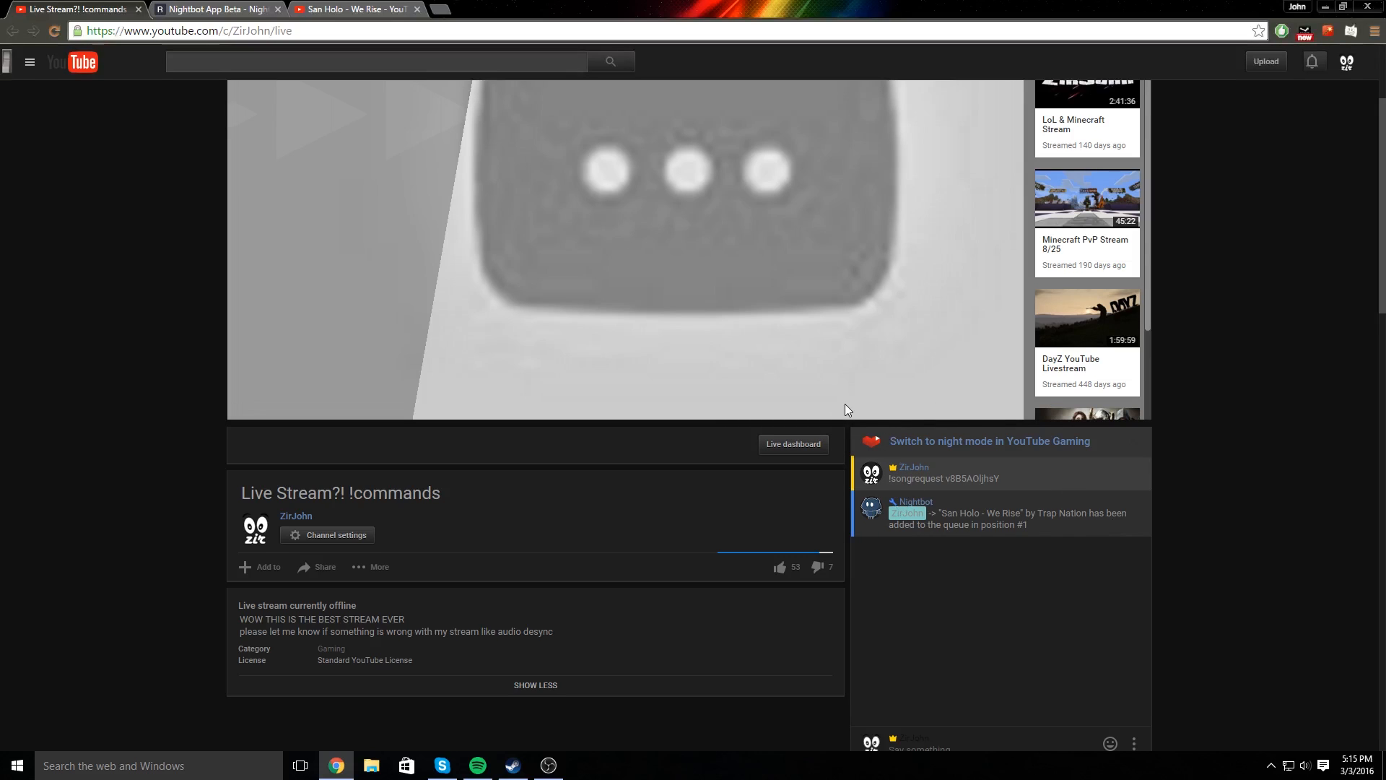
- Search Google for 'nightbot download' and reach the Nightbot App Beta article via the Docs result
{"action": "left_click", "coordinate": [216, 8]}
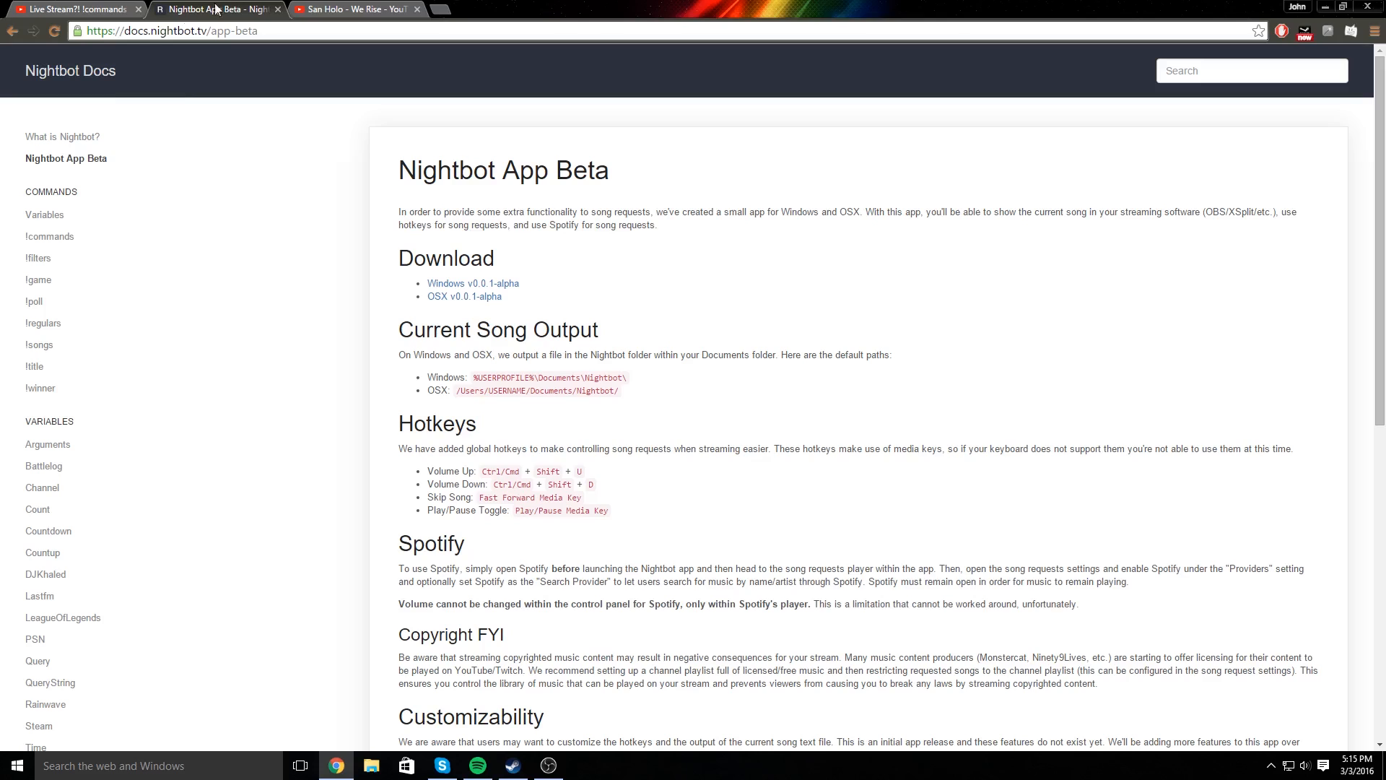
{"action": "mouse_move", "coordinate": [128, 30]}
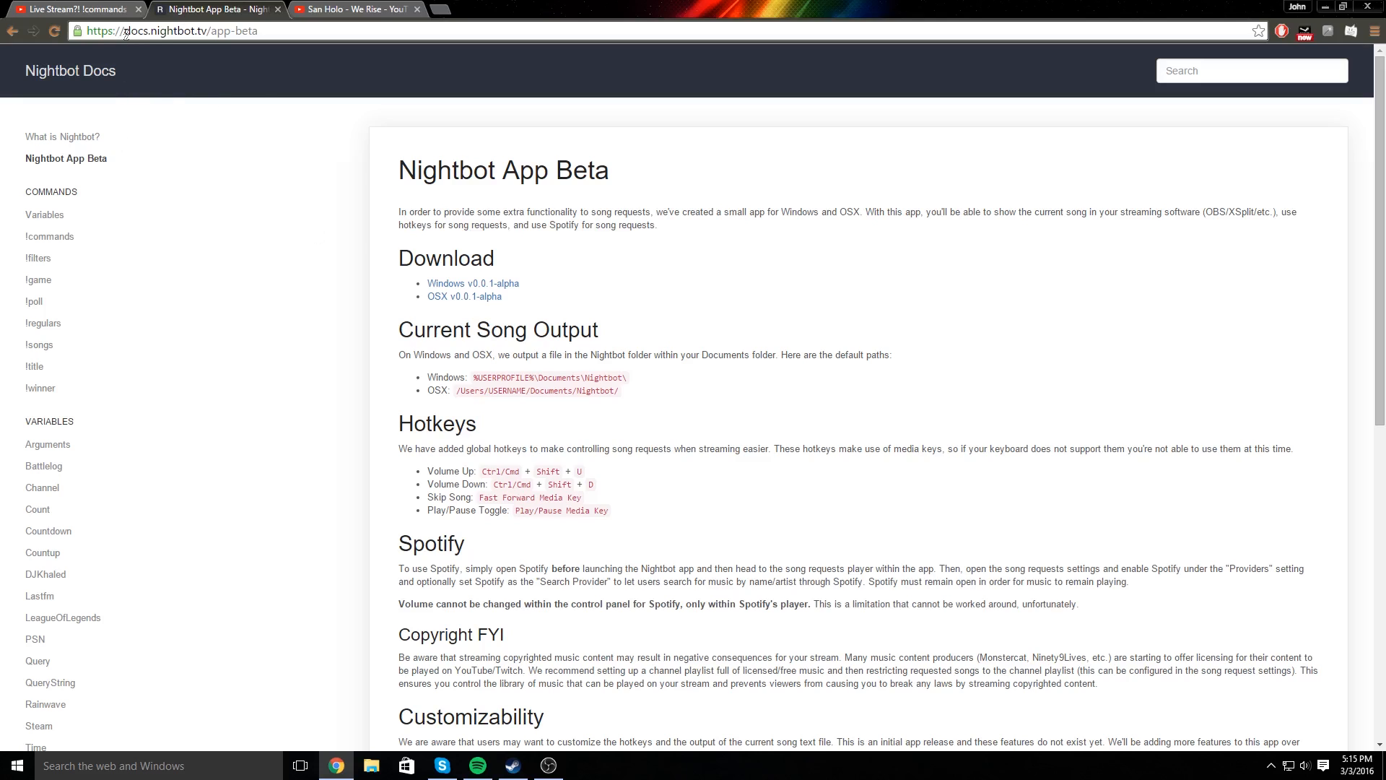
{"action": "mouse_move", "coordinate": [474, 284]}
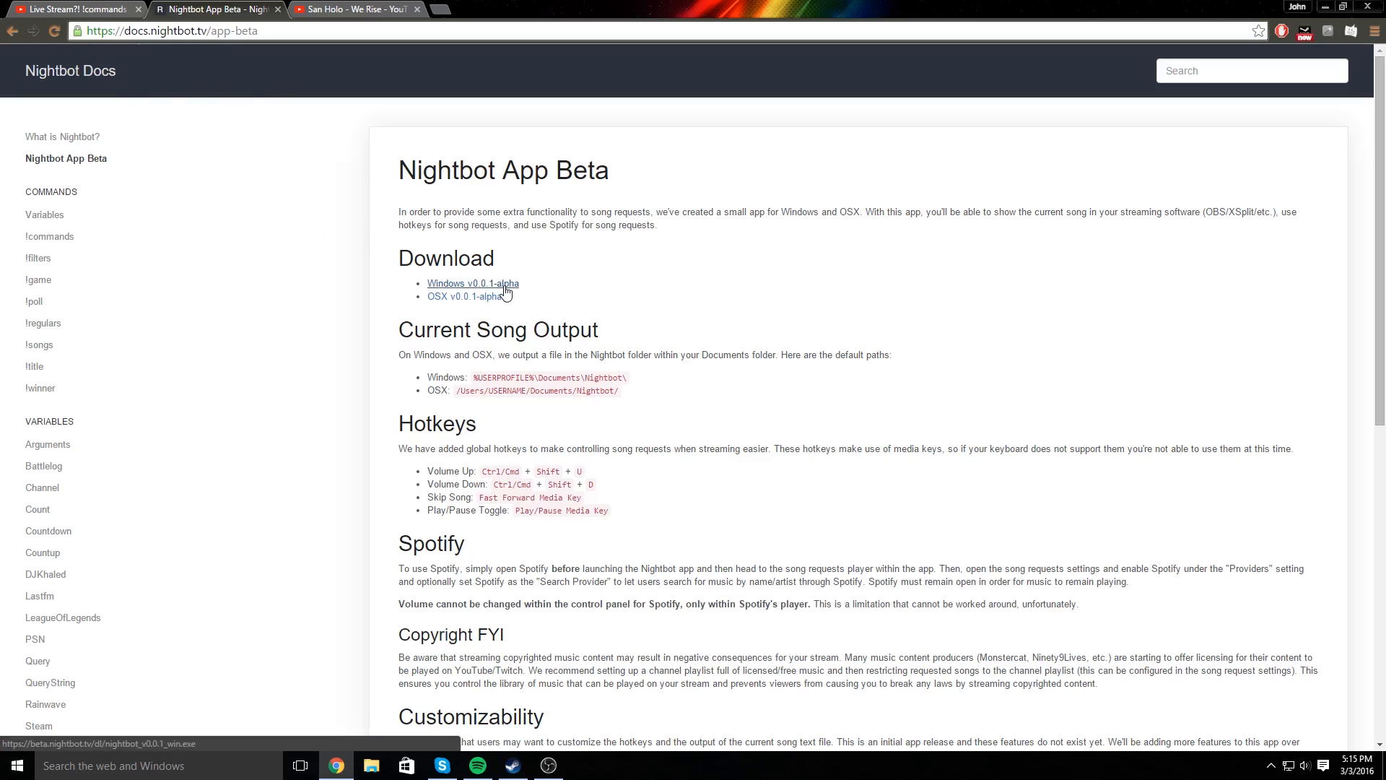
{"action": "left_click", "coordinate": [170, 31]}
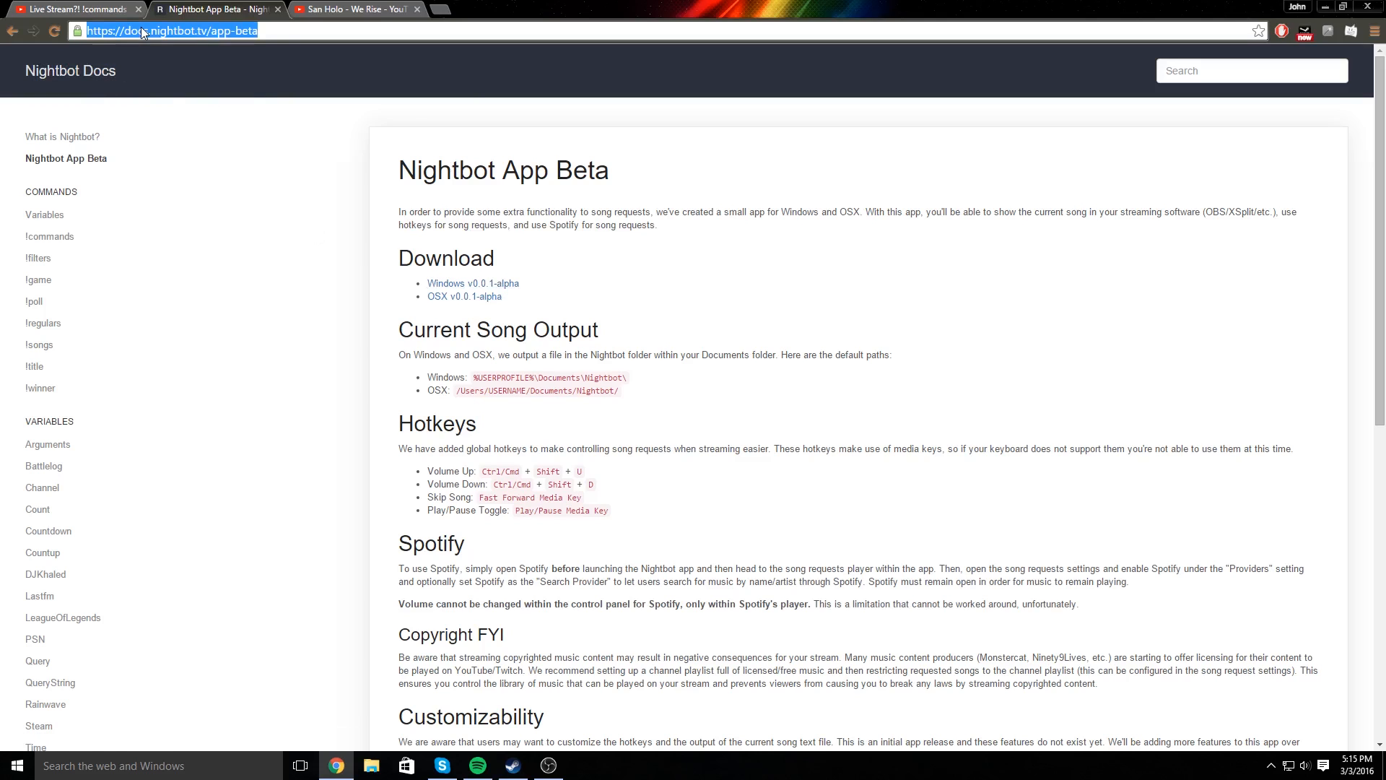
{"action": "type", "text": "nightbot download"}
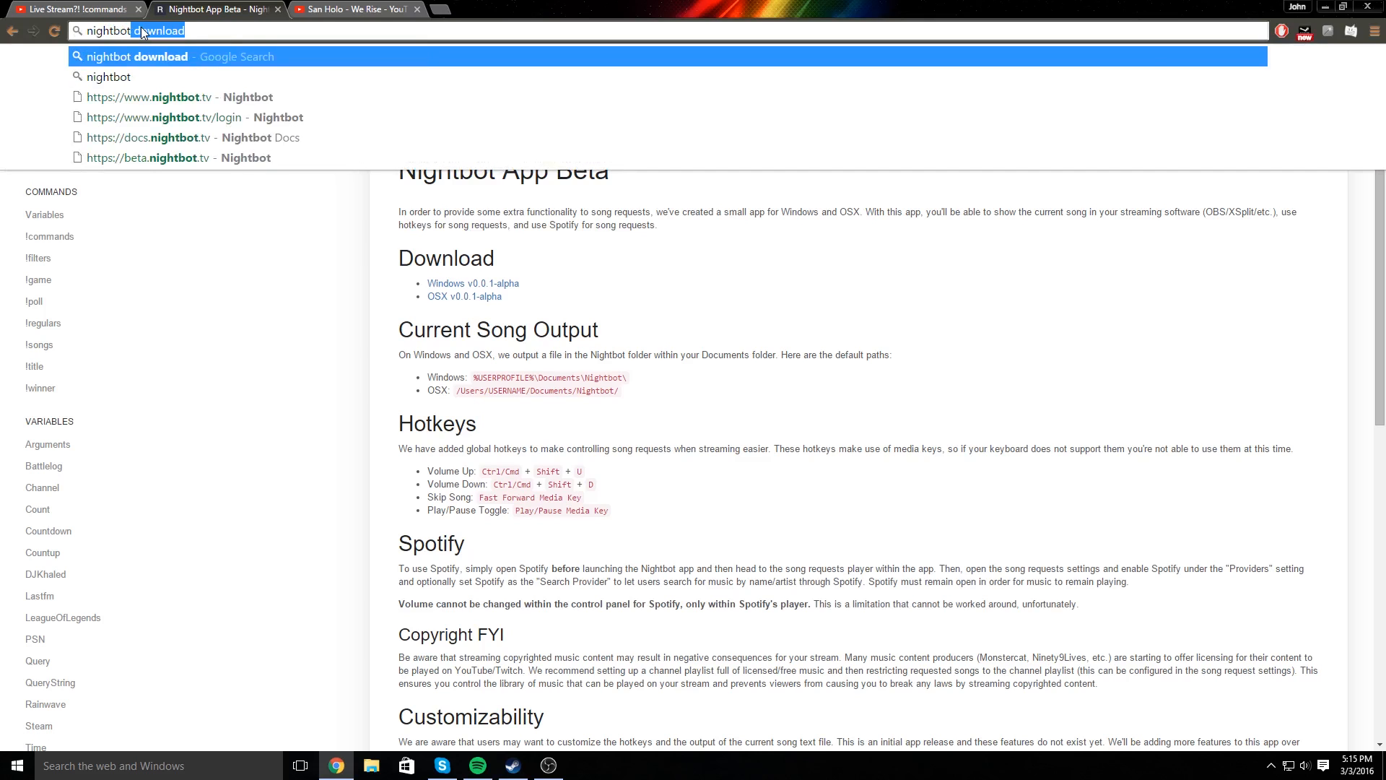
{"action": "left_click", "coordinate": [109, 76]}
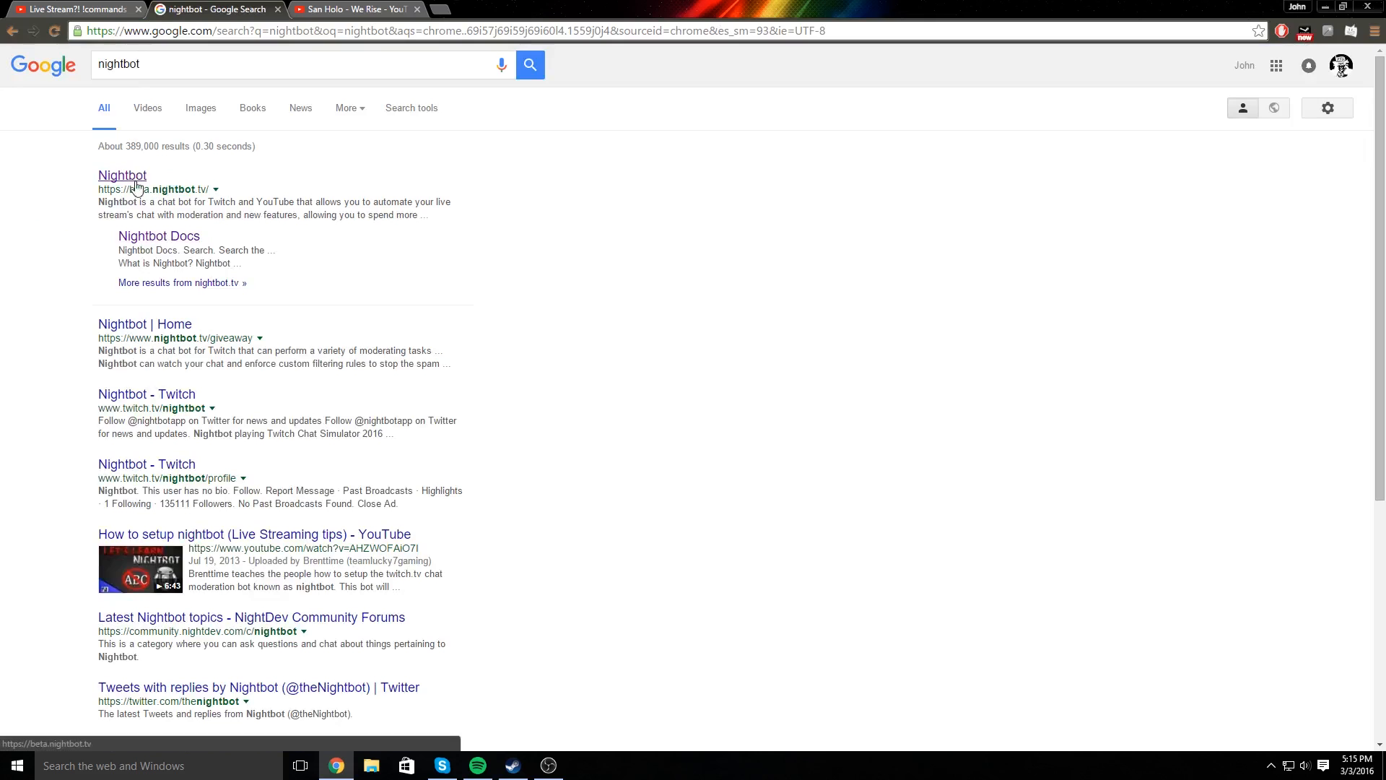
{"action": "left_click", "coordinate": [122, 175]}
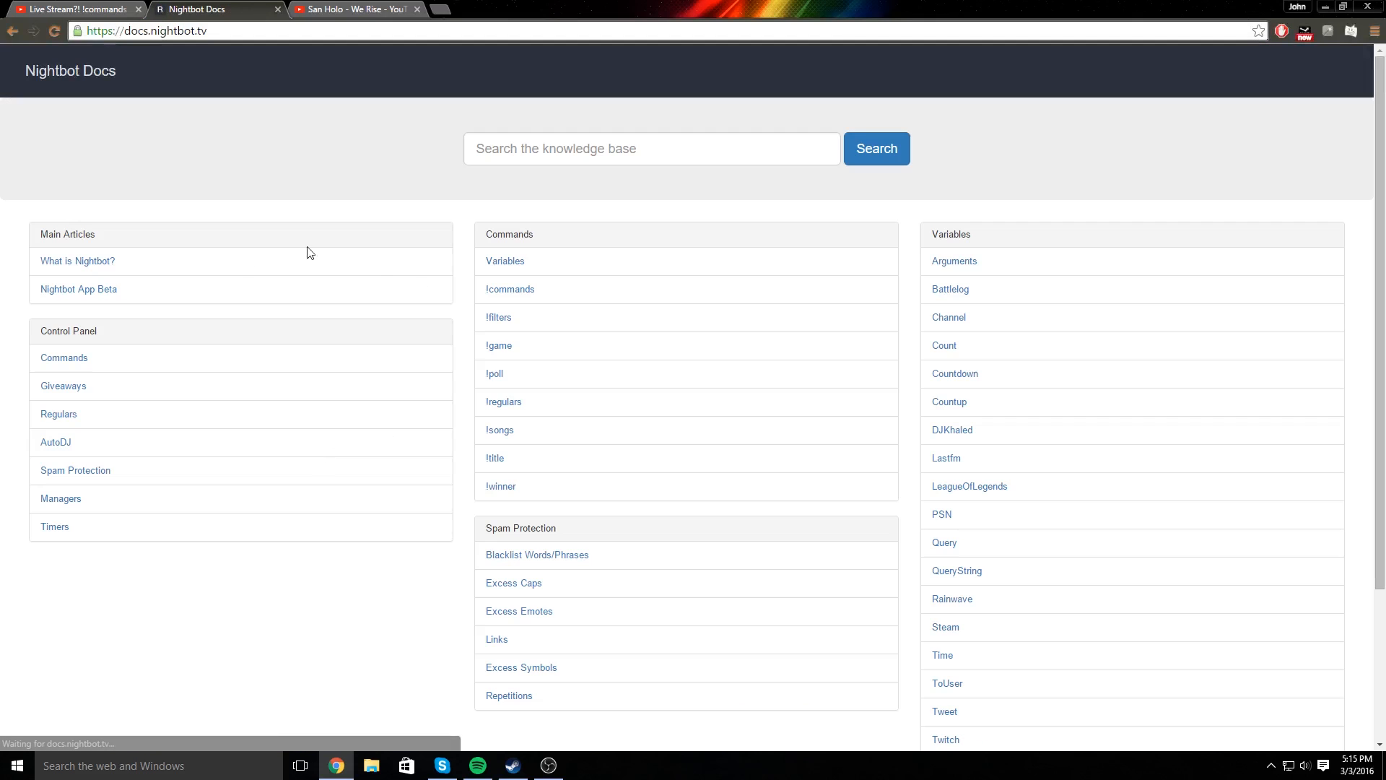
{"action": "left_click", "coordinate": [78, 289]}
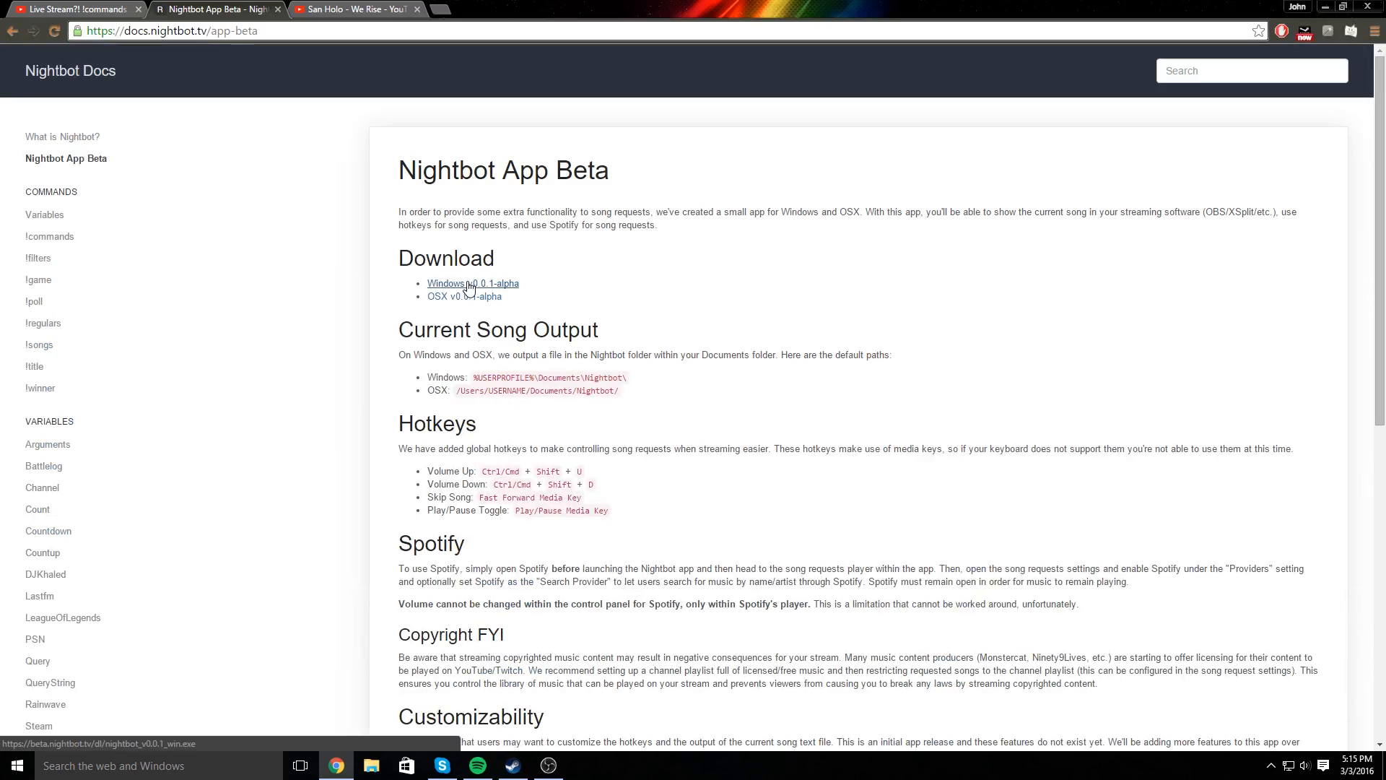
{"action": "mouse_move", "coordinate": [501, 285]}
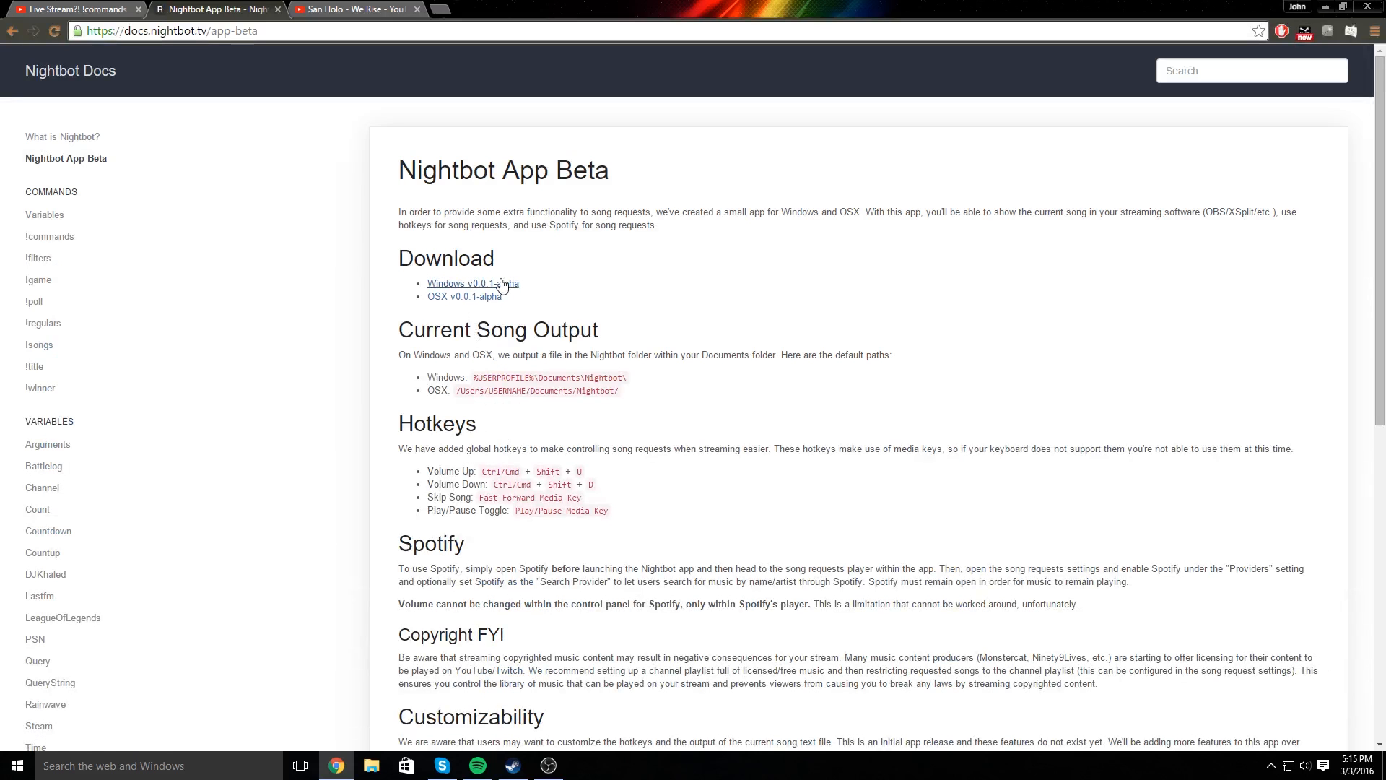
{"action": "mouse_move", "coordinate": [1324, 6]}
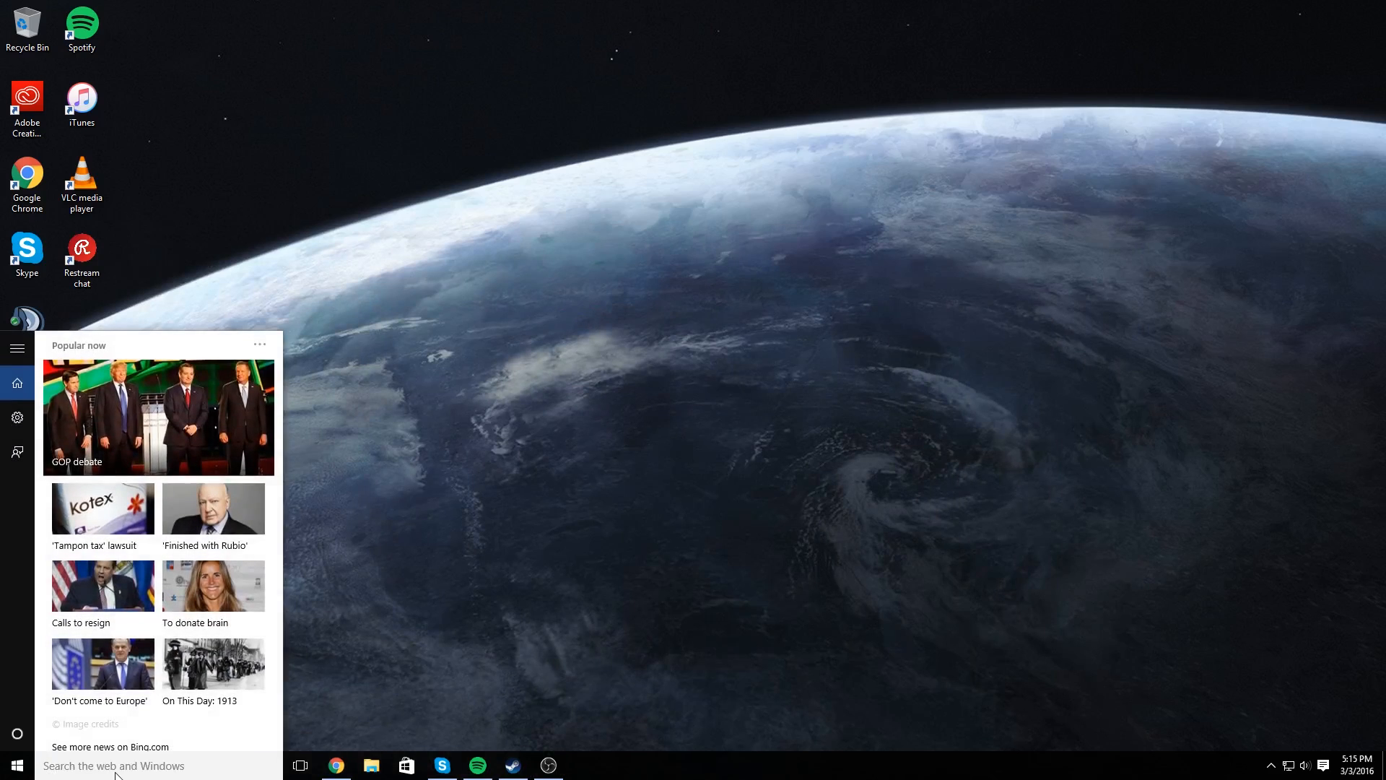
- Launch the Nightbot desktop app from the Windows search box to reach its Dashboard
{"action": "type", "text": "nihg"}
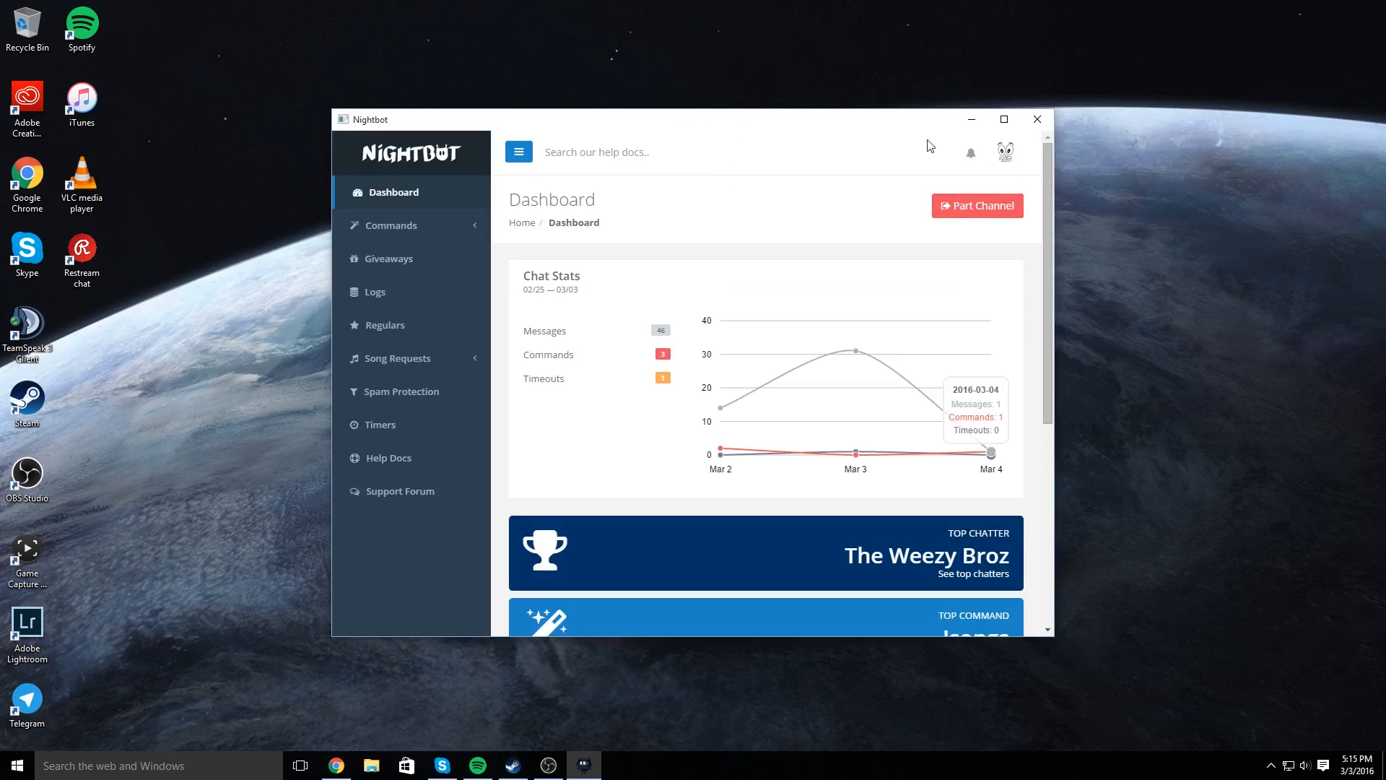
{"action": "mouse_move", "coordinate": [983, 230]}
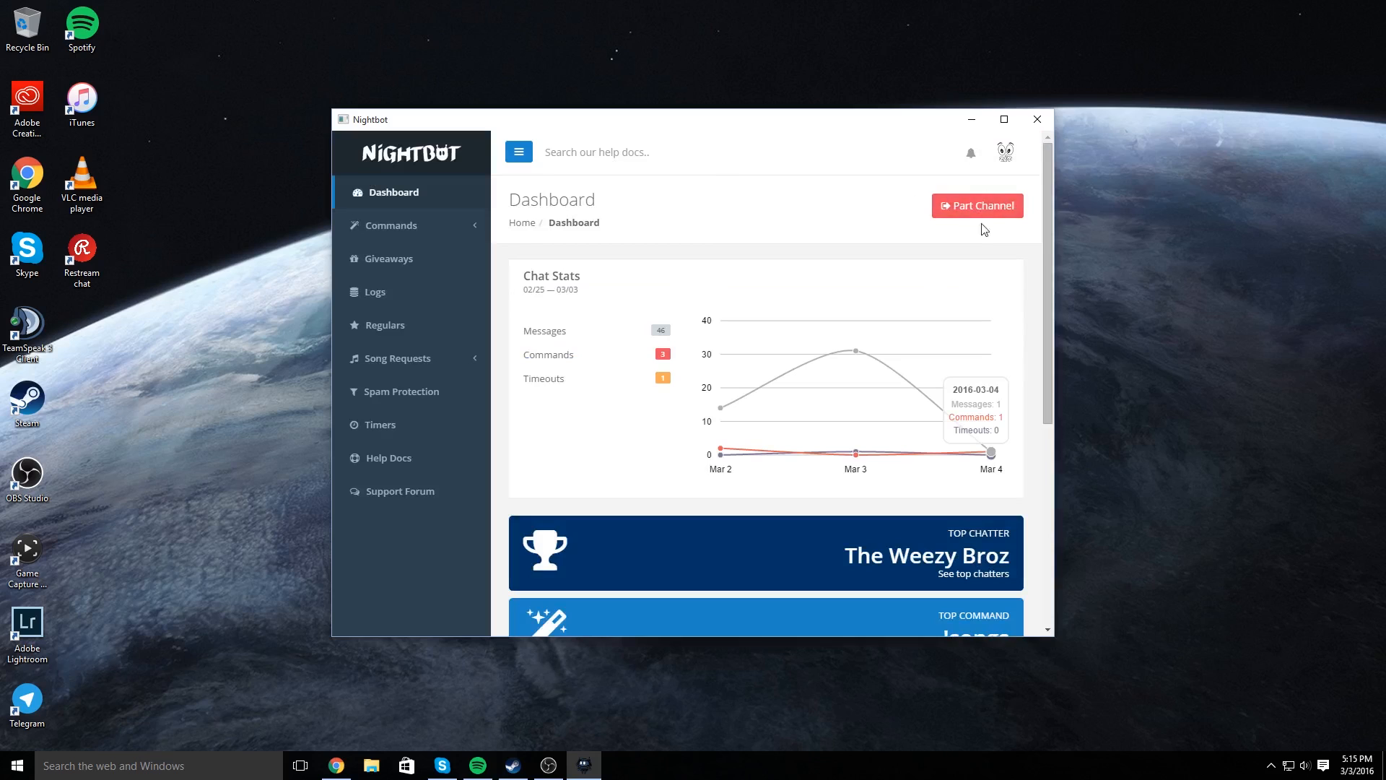
{"action": "mouse_move", "coordinate": [1015, 219]}
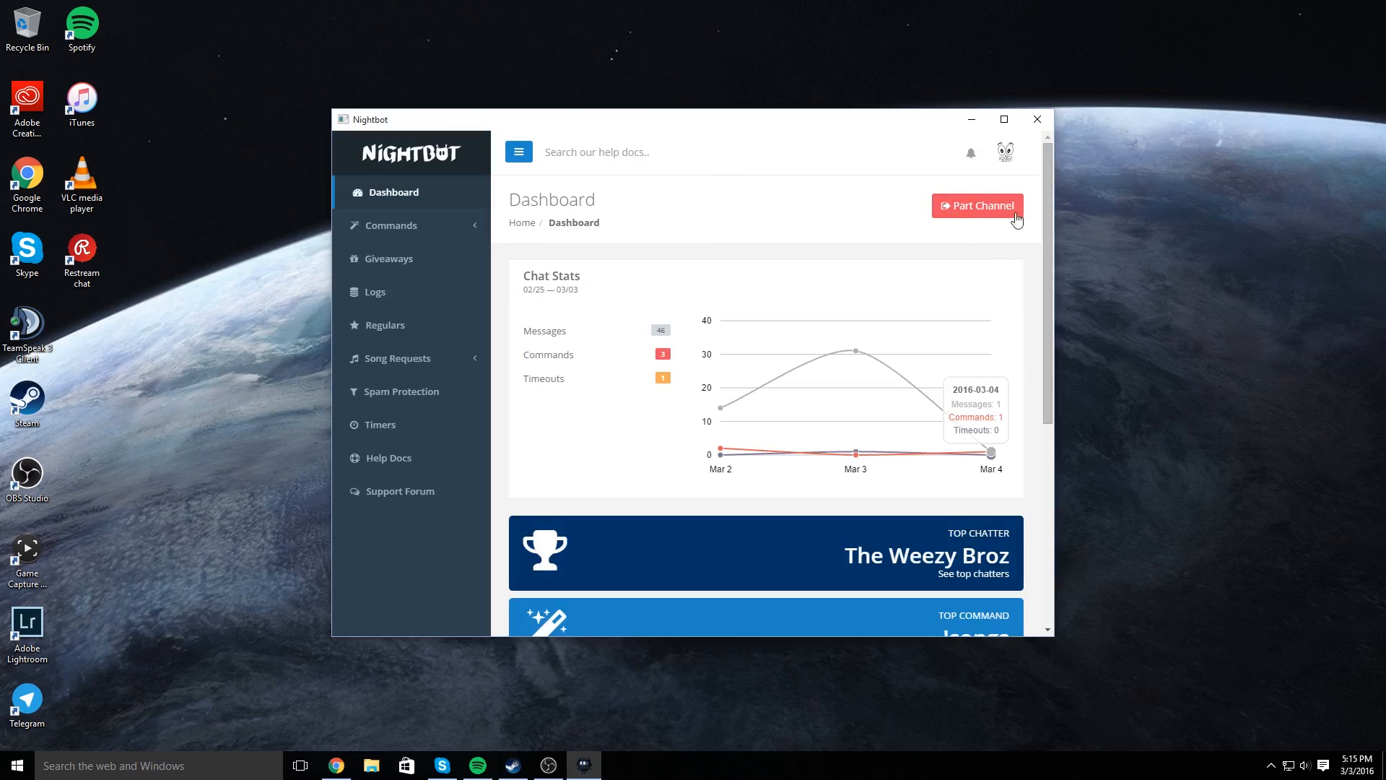
{"action": "mouse_move", "coordinate": [452, 364]}
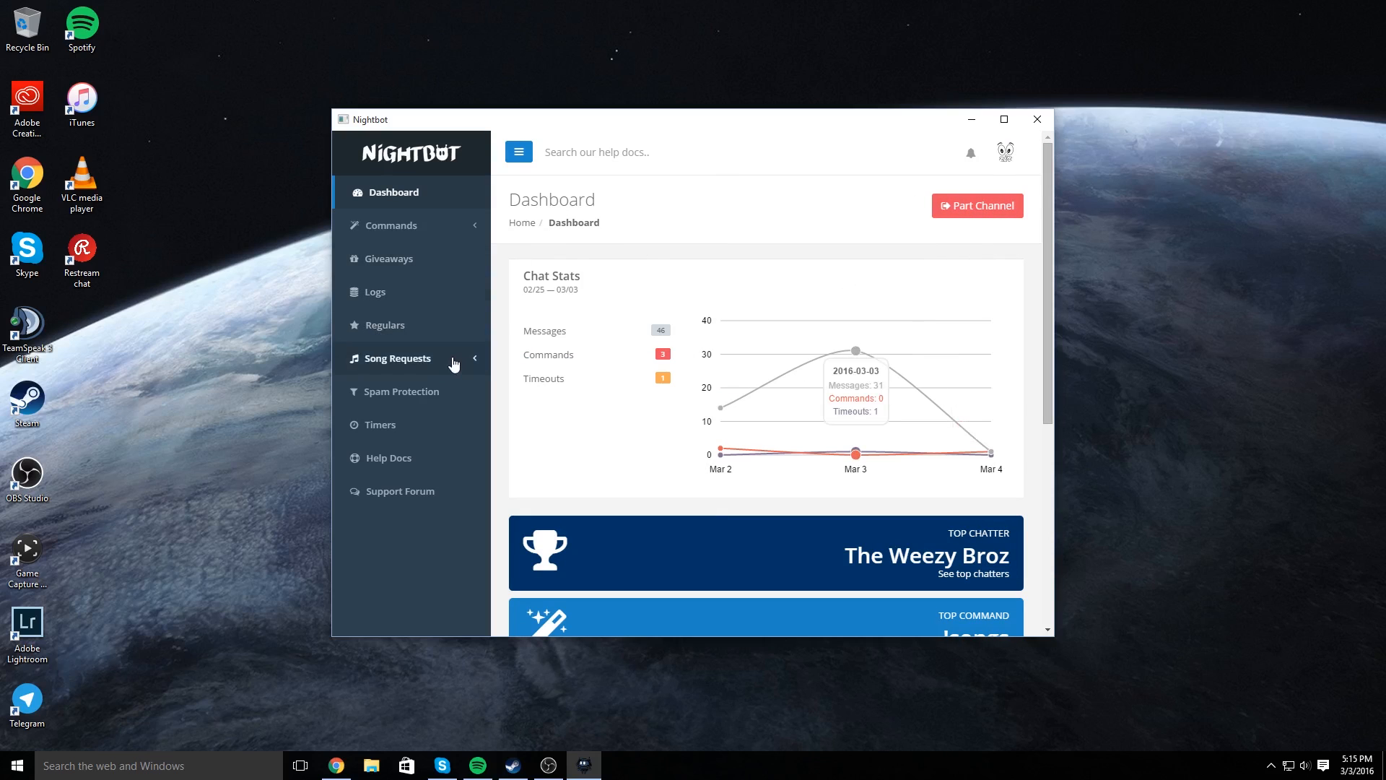
- Start AutoDJ playing San Holo - We Rise and view the song on YouTube
{"action": "left_click", "coordinate": [396, 358]}
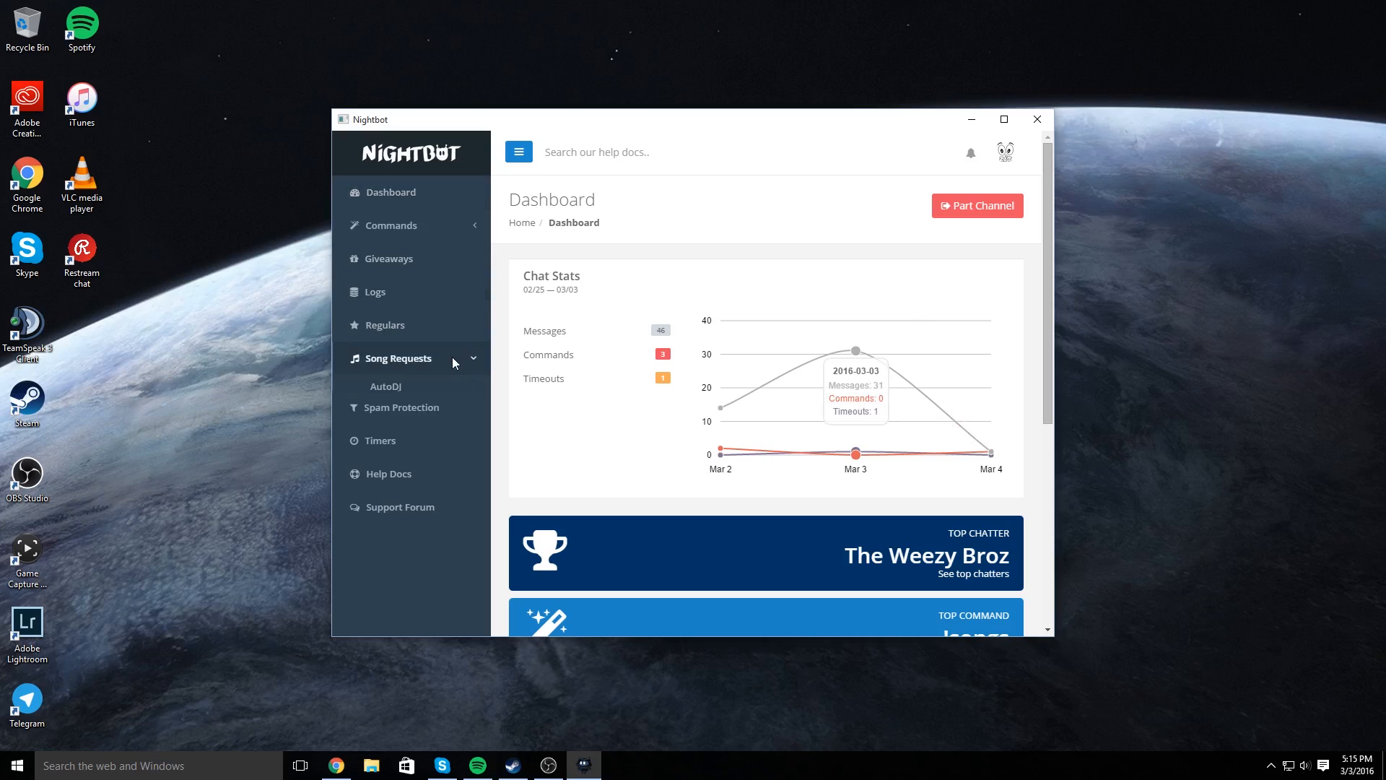
{"action": "left_click", "coordinate": [396, 358]}
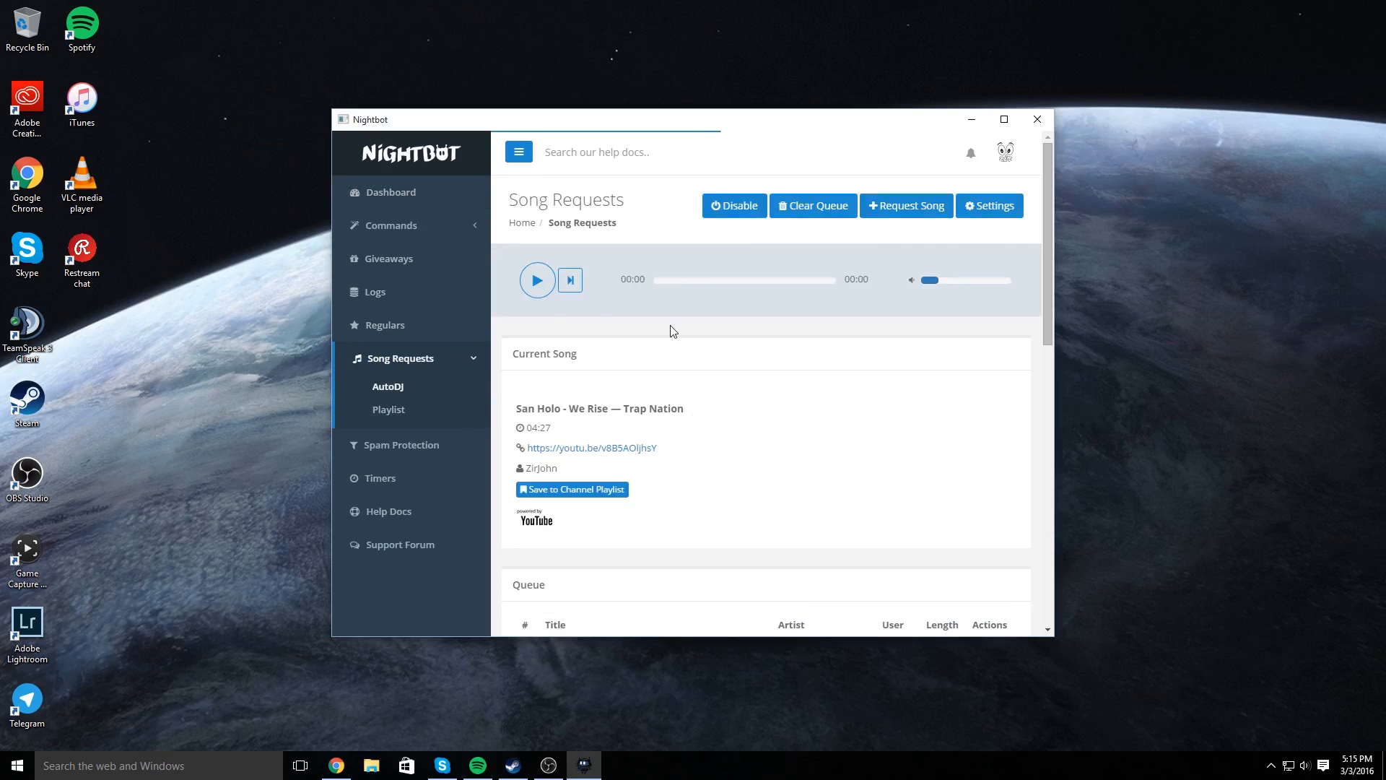
{"action": "left_click", "coordinate": [538, 279]}
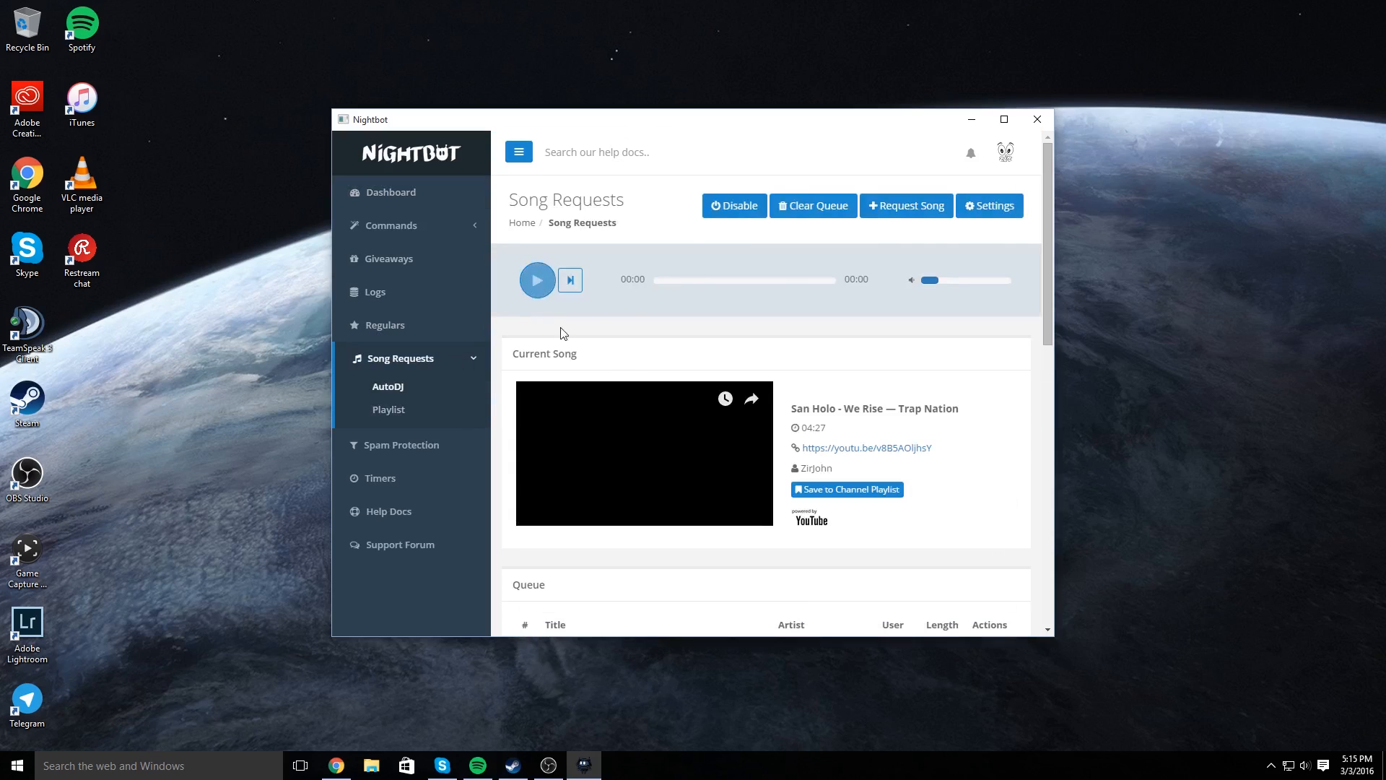
{"action": "left_click", "coordinate": [537, 278]}
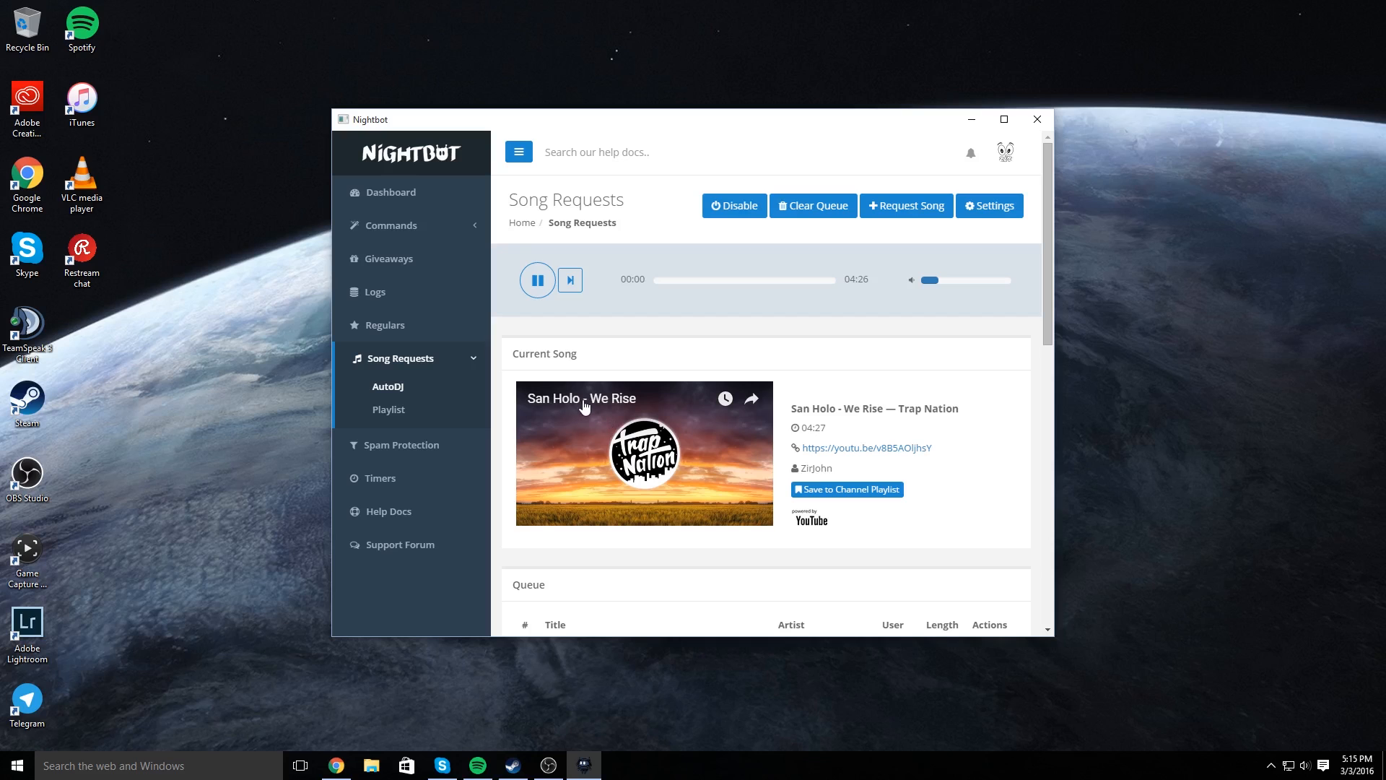
{"action": "left_click", "coordinate": [866, 448]}
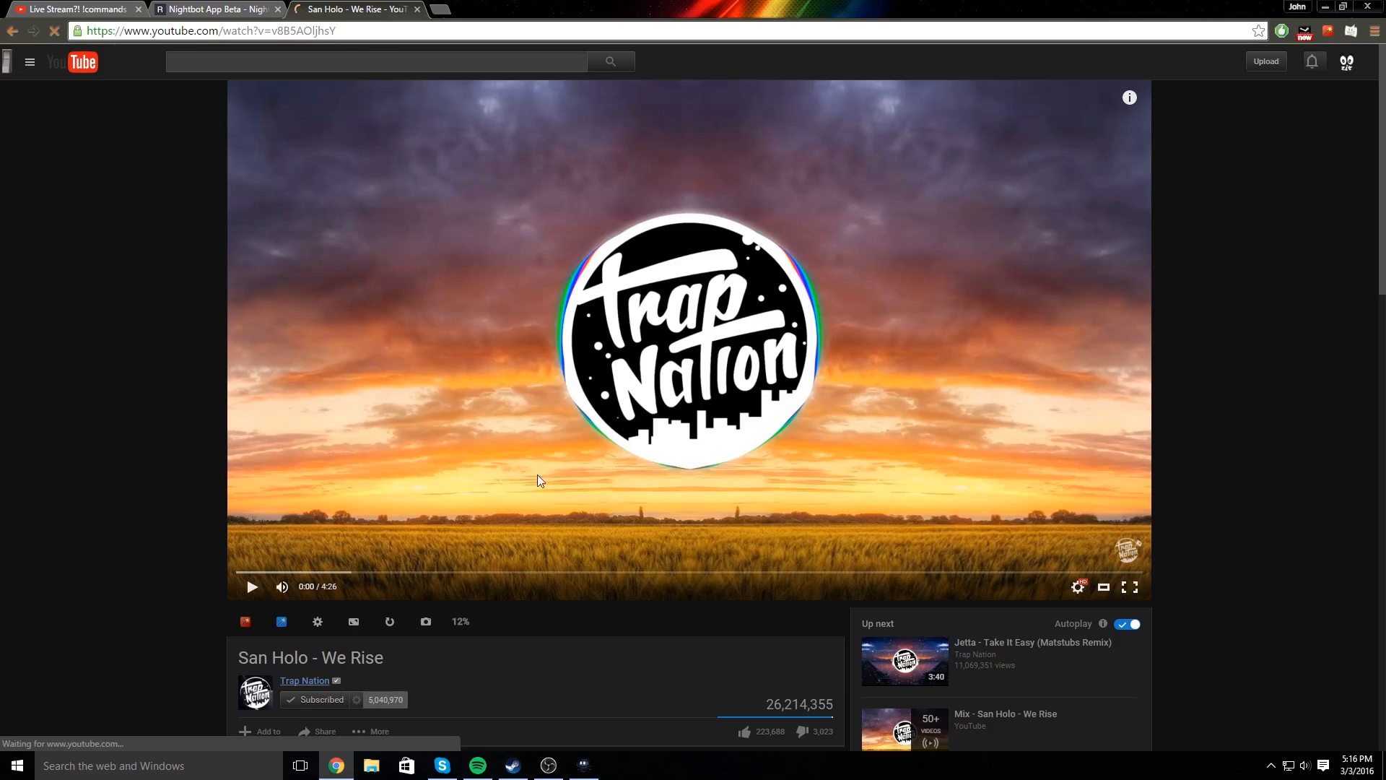
- Browse Trap Nation's popular uploads to Axel Thesleff - Bad Karma, then return to the live stream
{"action": "left_click", "coordinate": [305, 680]}
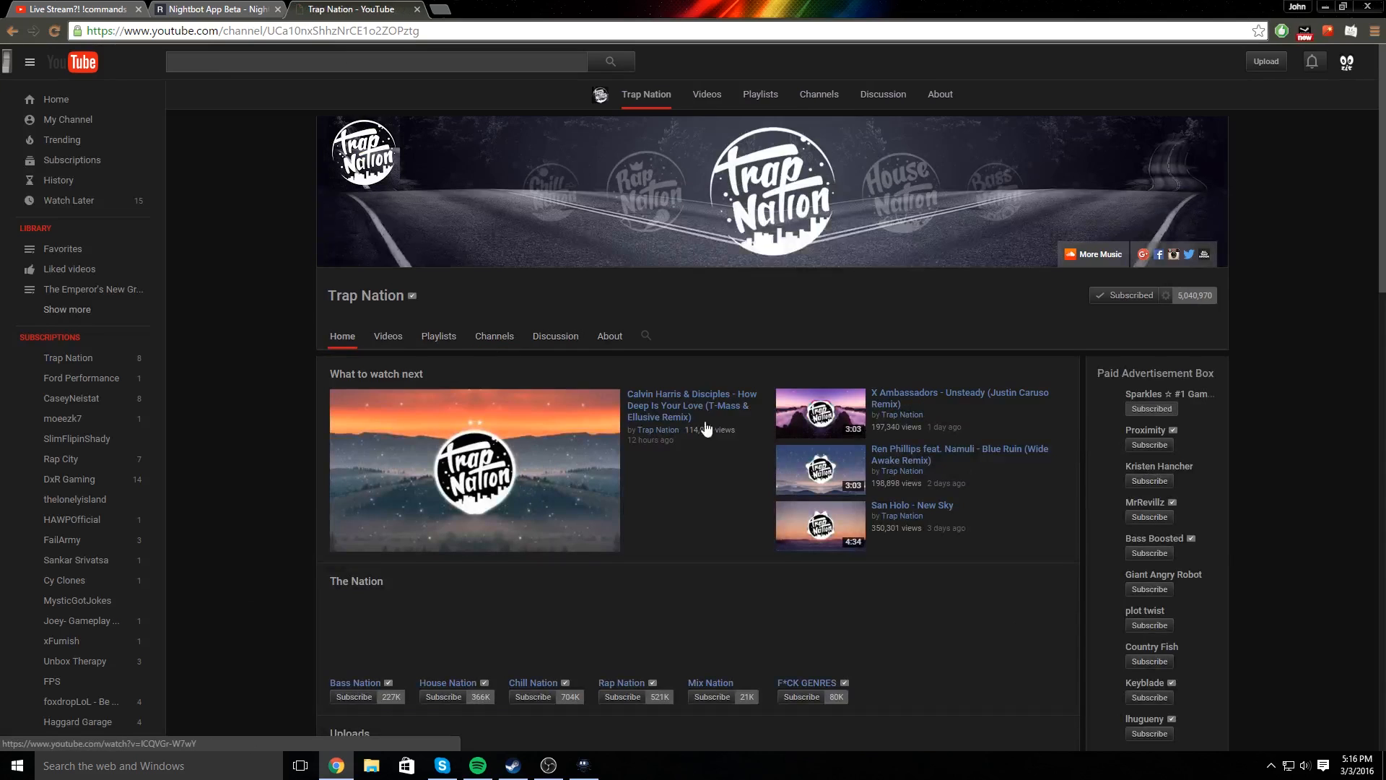
{"action": "scroll", "scroll_direction": "down", "scroll_amount": 3}
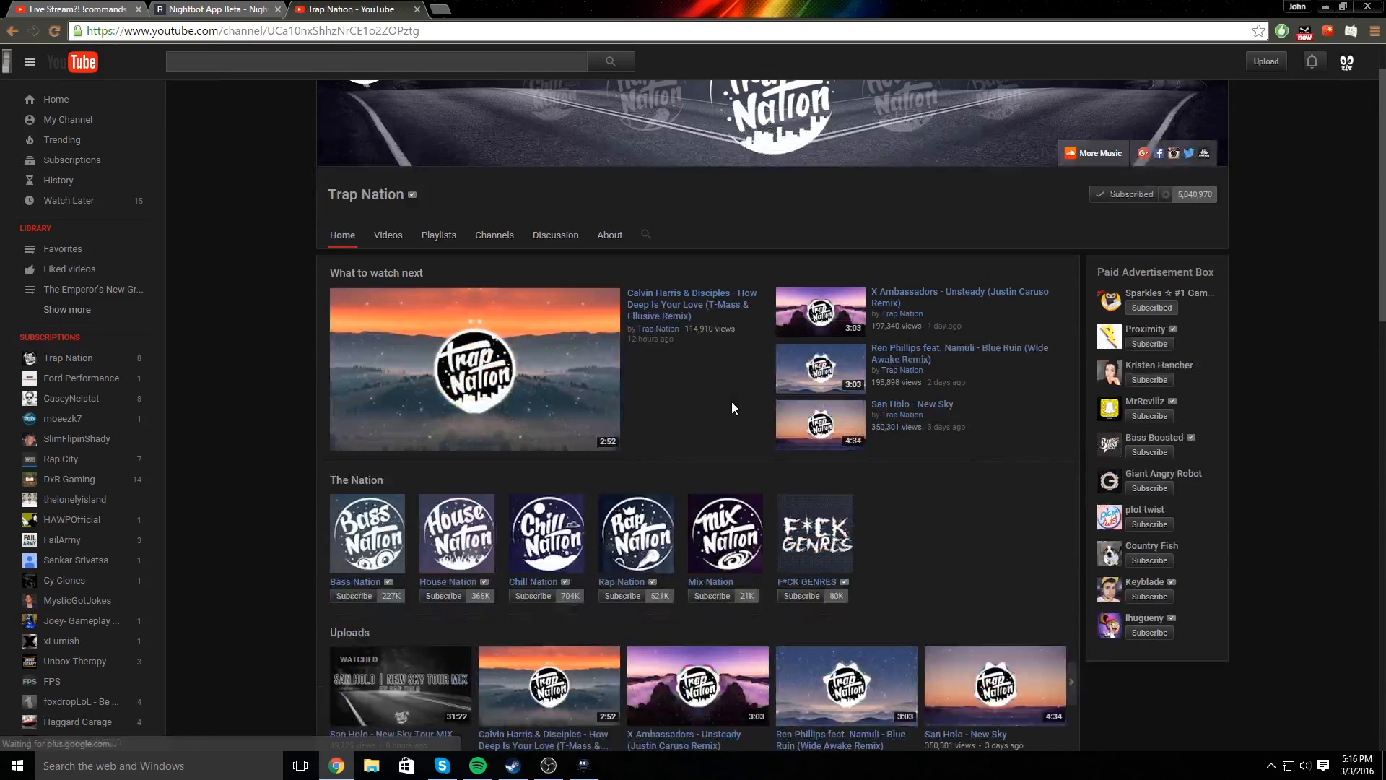
{"action": "scroll", "scroll_direction": "down", "scroll_amount": 3}
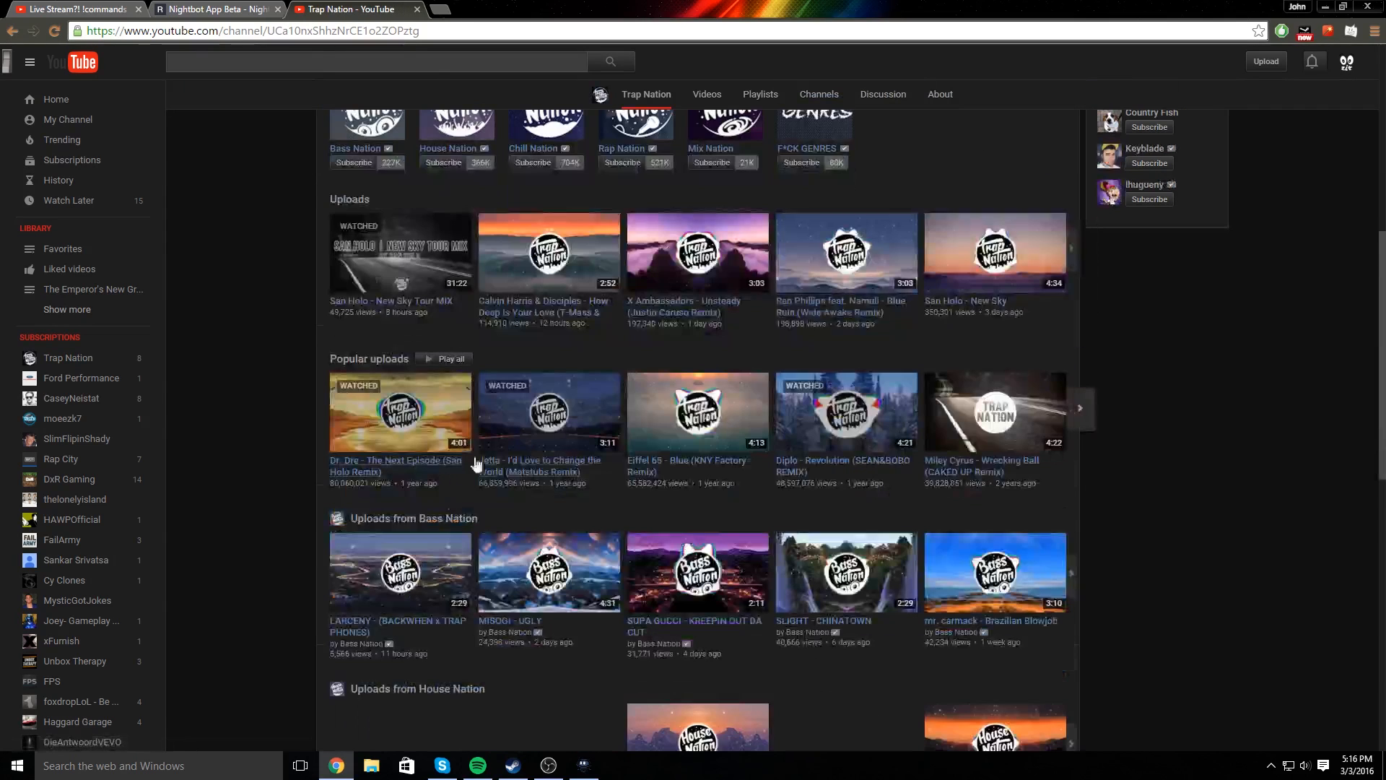
{"action": "mouse_move", "coordinate": [810, 466]}
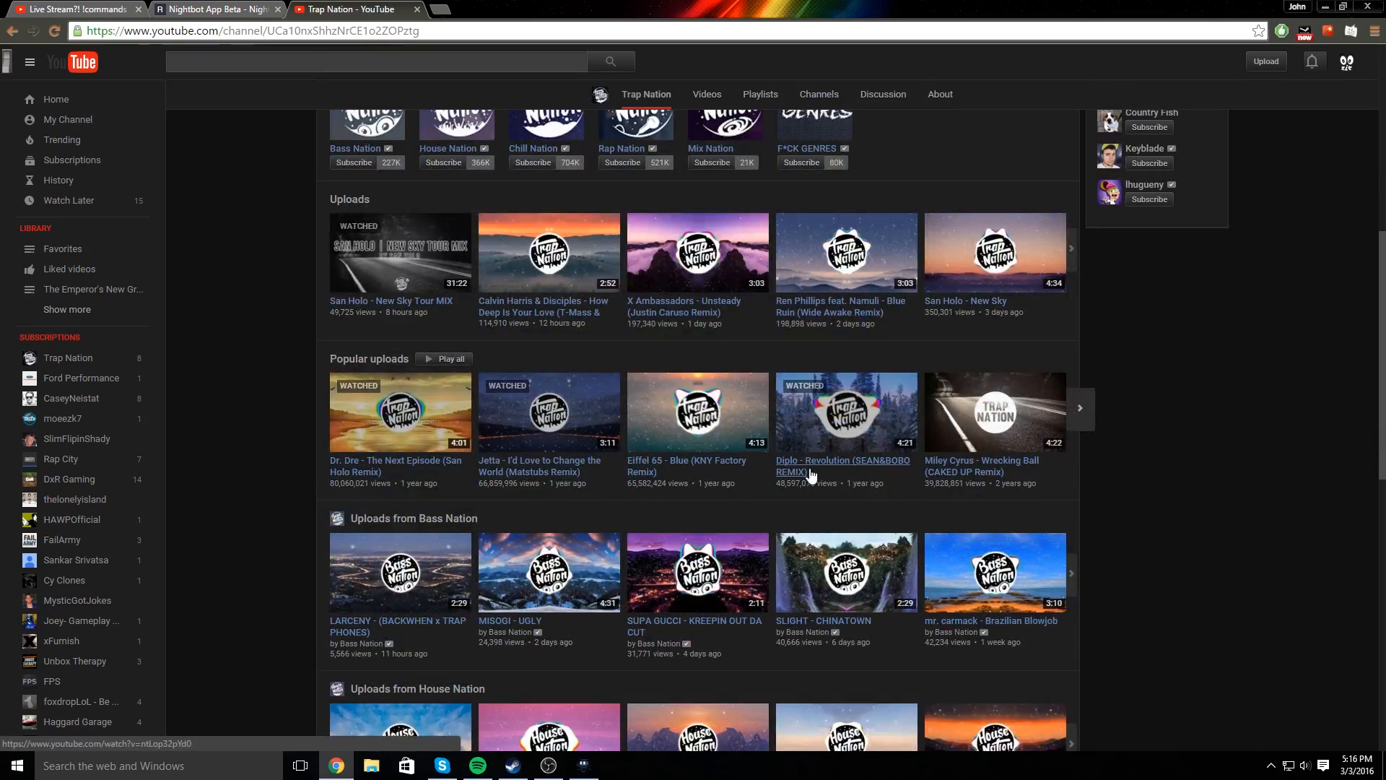
{"action": "mouse_move", "coordinate": [1085, 416]}
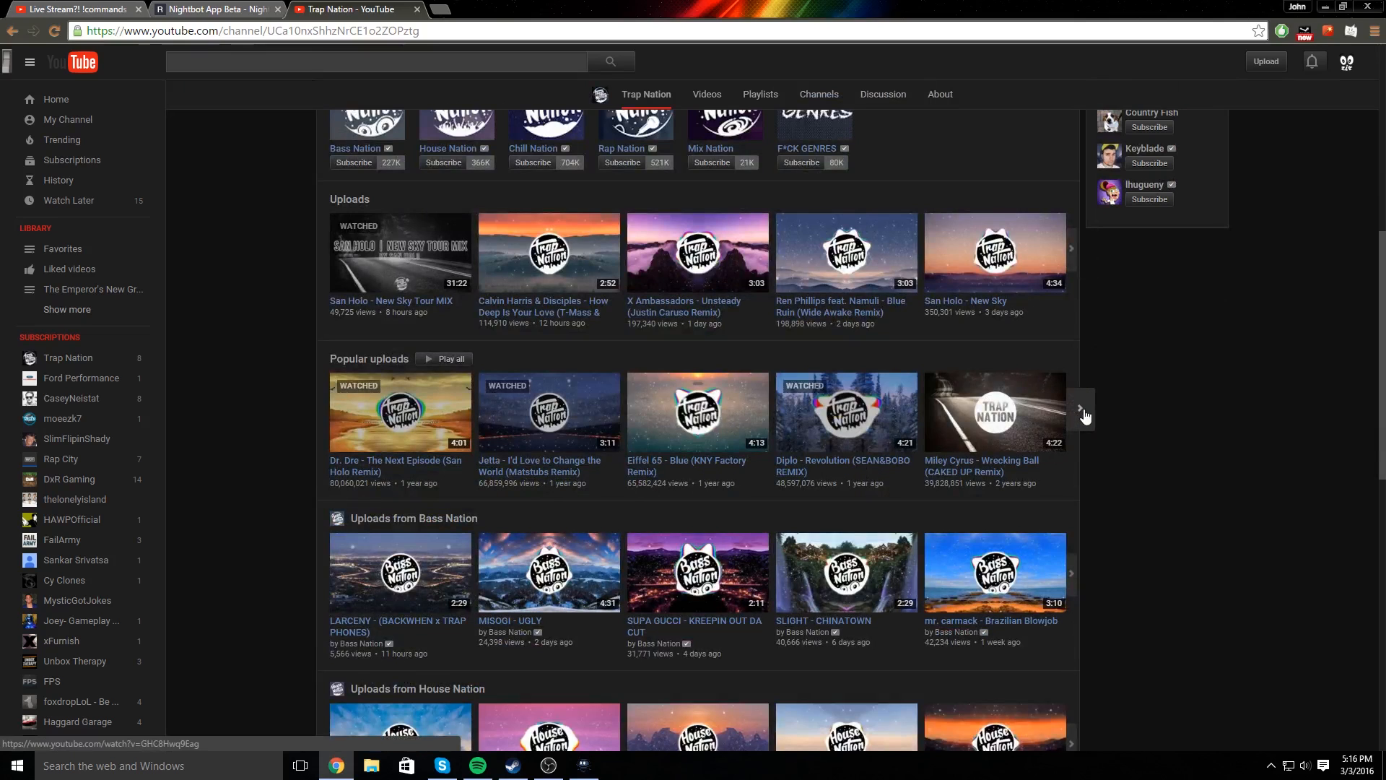
{"action": "left_click", "coordinate": [1082, 408]}
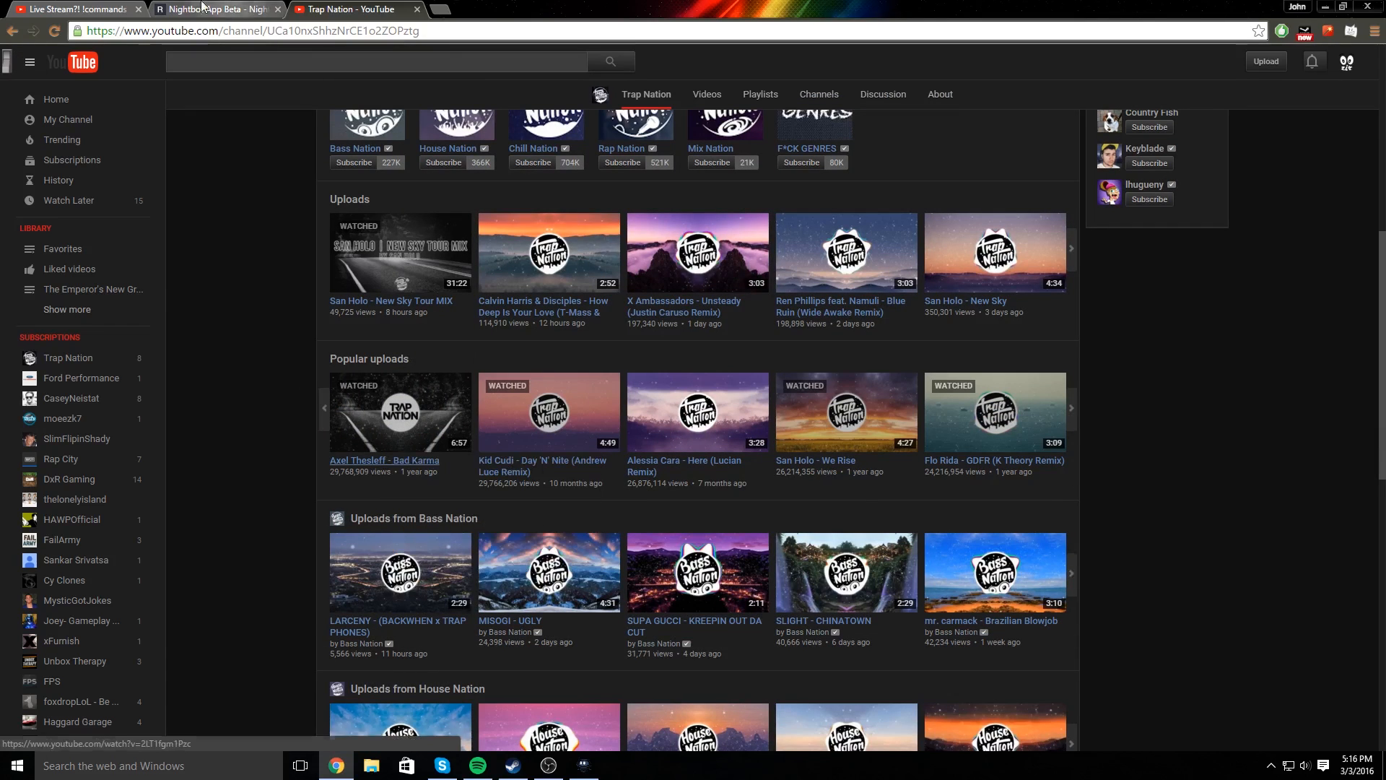
{"action": "left_click", "coordinate": [75, 9]}
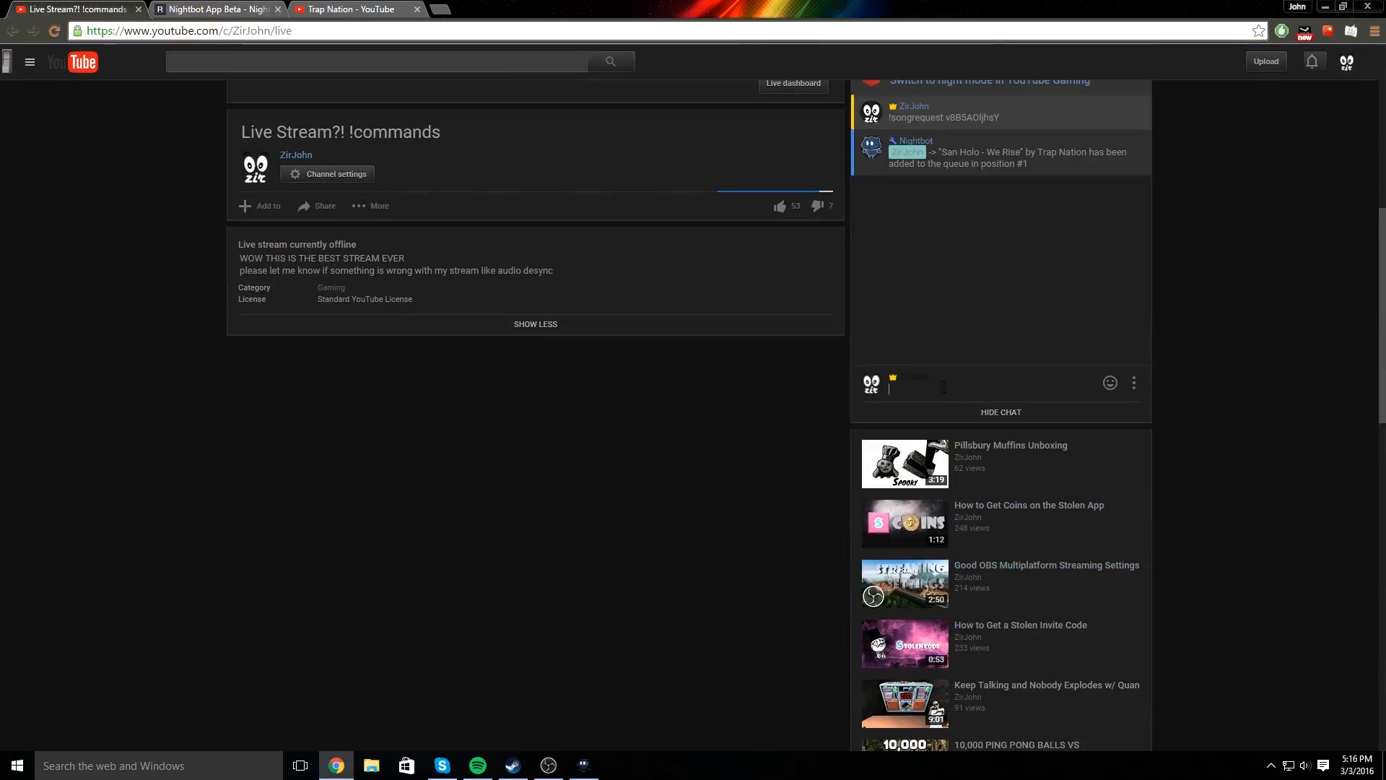
- Post '!songrequest knfrxj0T5NY' in the live stream chat and bring Nightbot forward
{"action": "type", "text": "!re"}
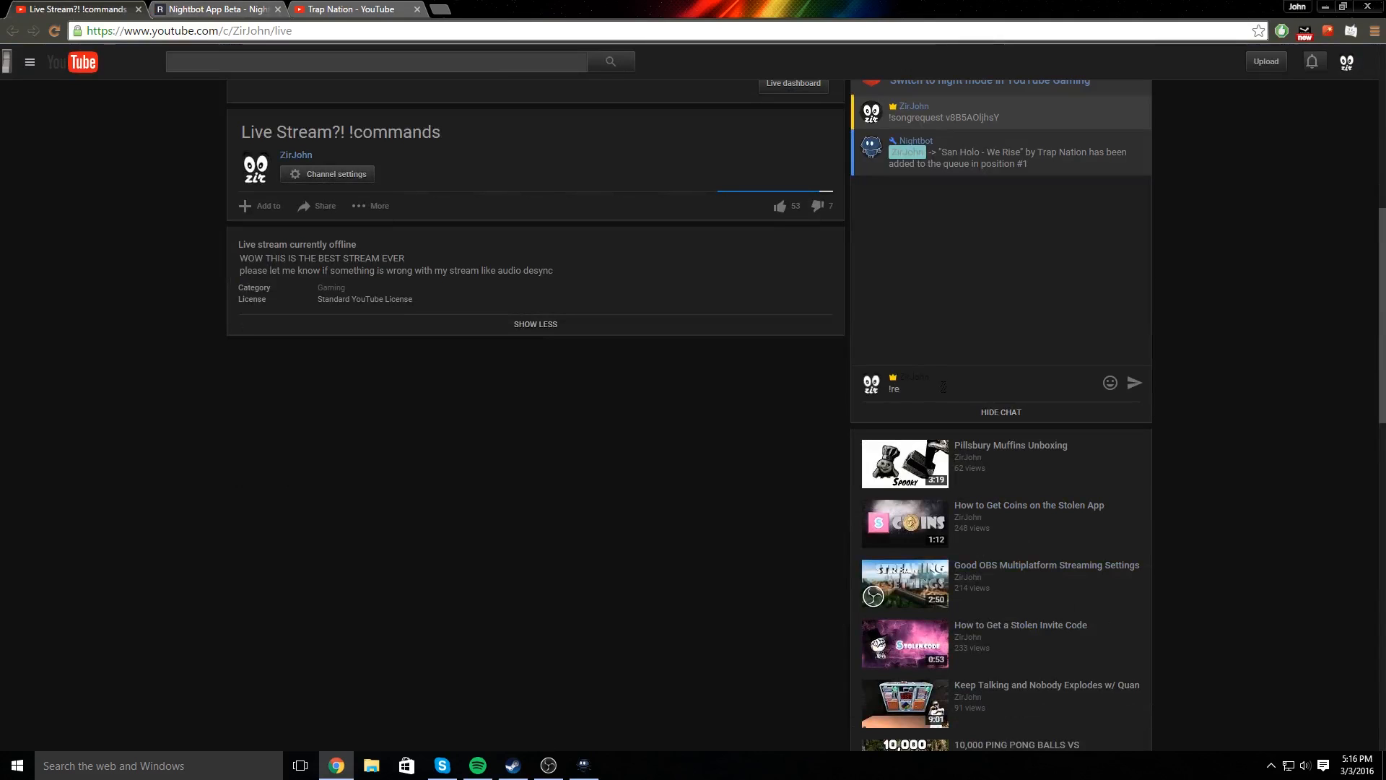
{"action": "type", "text": "songrequest knfrxj0T5NY"}
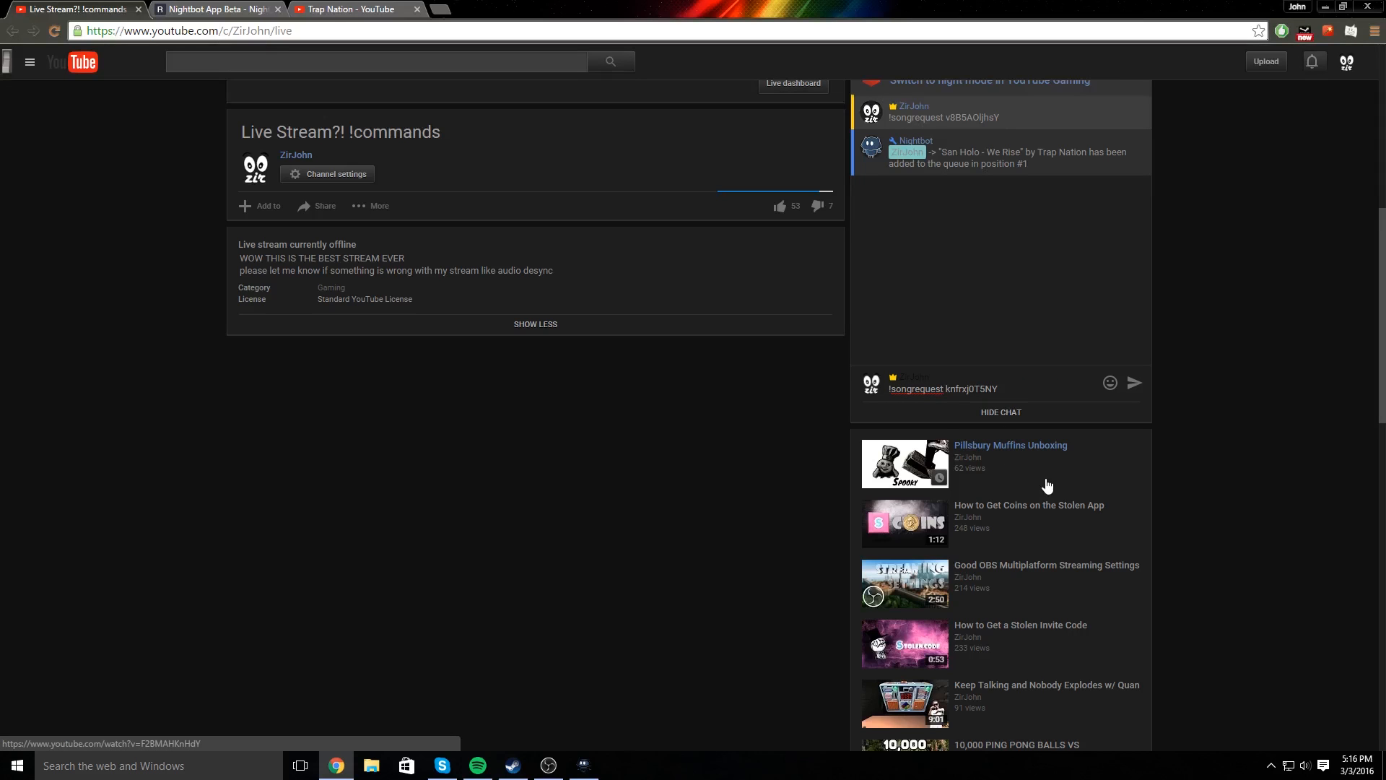
{"action": "left_click", "coordinate": [1135, 383]}
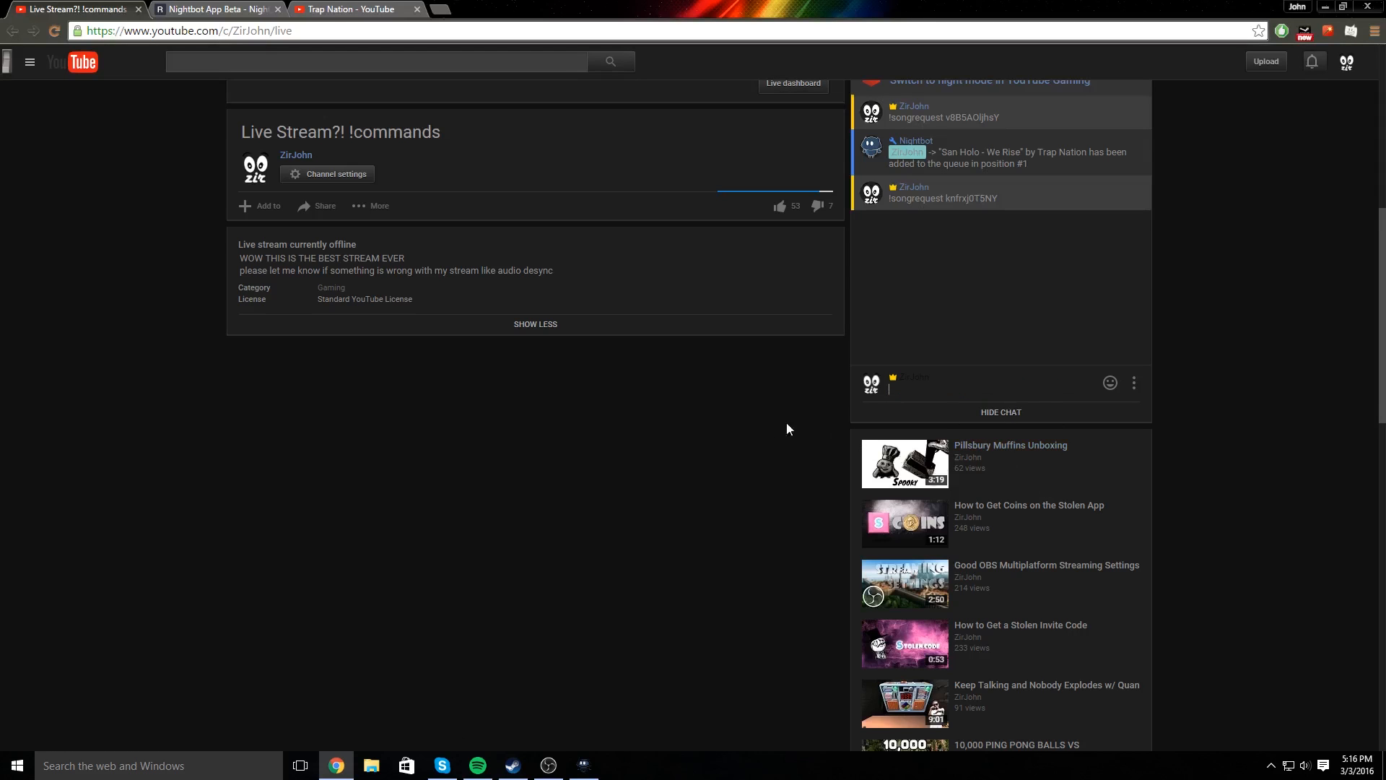
{"action": "scroll", "scroll_direction": "up", "scroll_amount": 3}
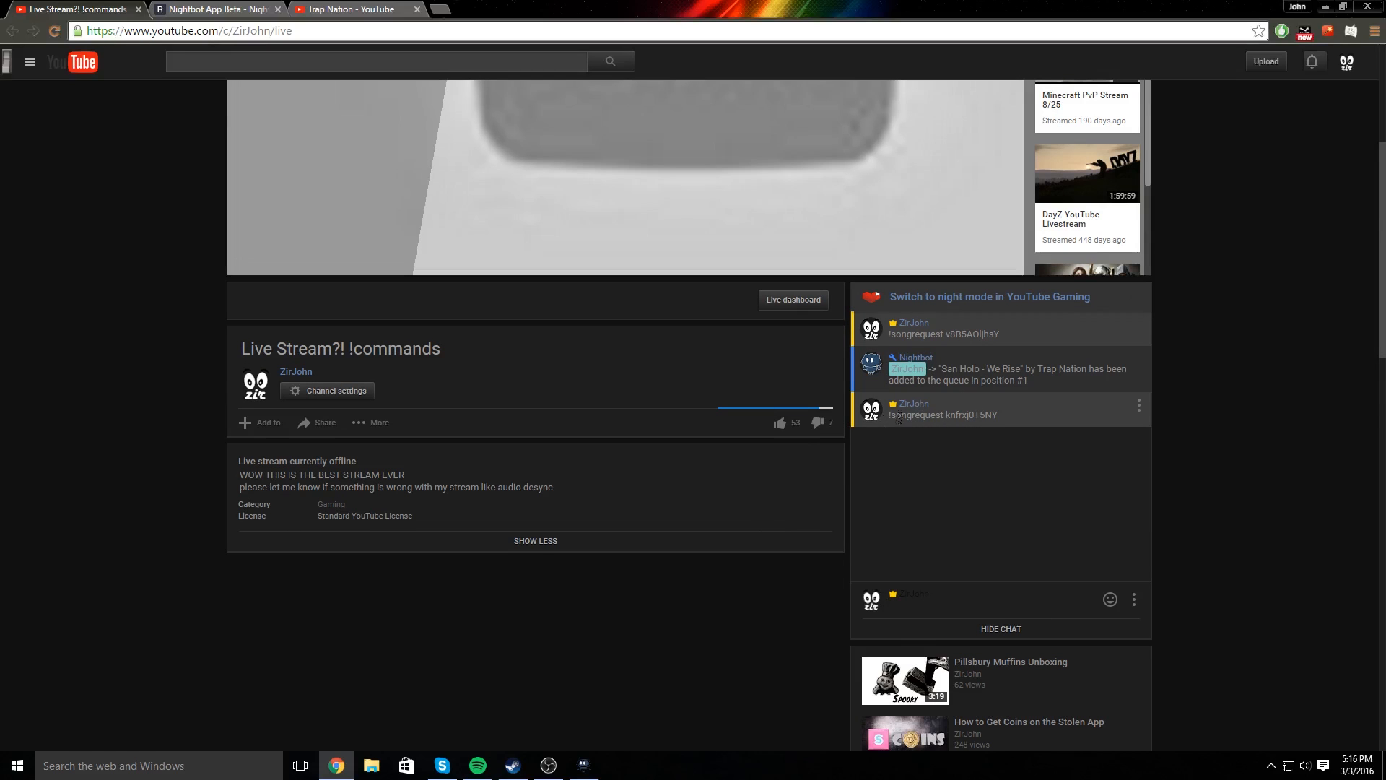
{"action": "left_click", "coordinate": [582, 766]}
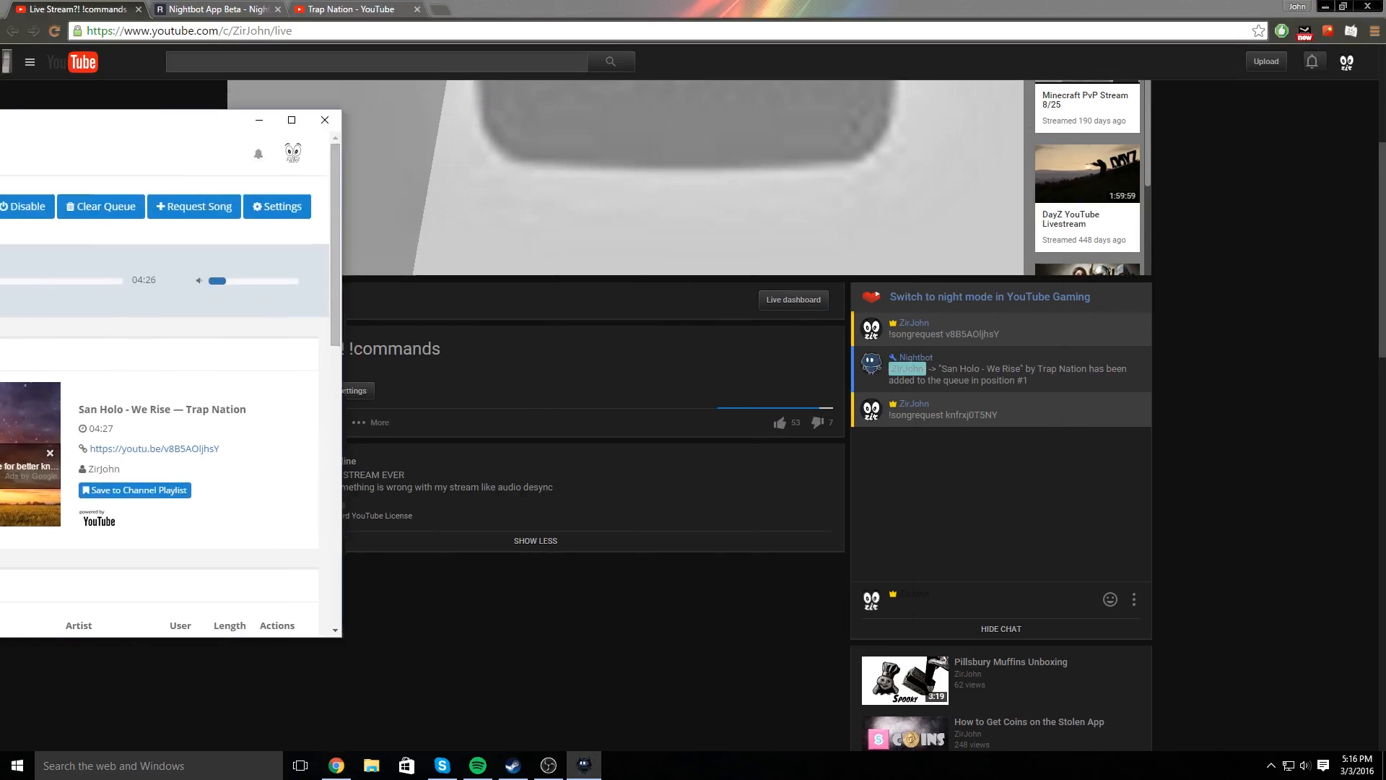
- Bring the Nightbot song requests window in front of the live stream chat
{"action": "left_click", "coordinate": [323, 120]}
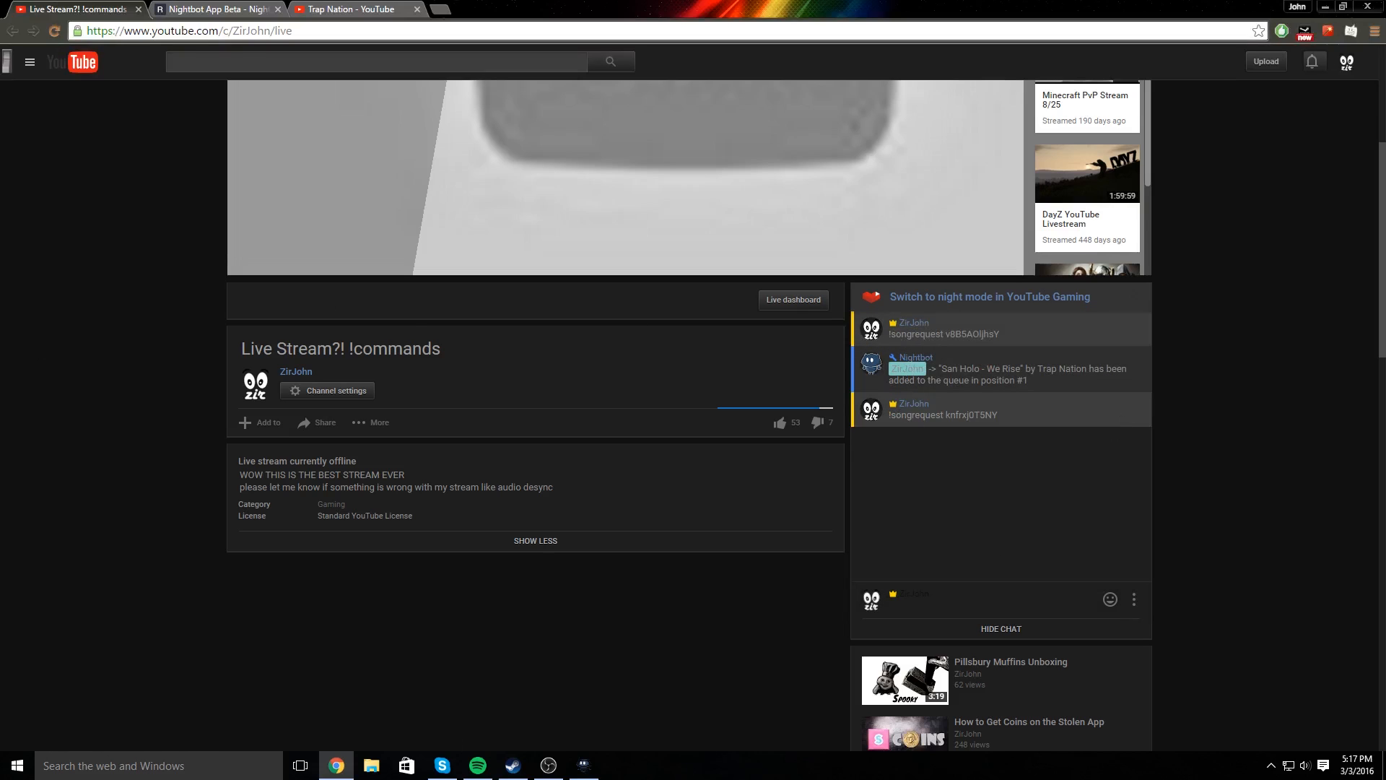
{"action": "mouse_move", "coordinate": [1026, 419]}
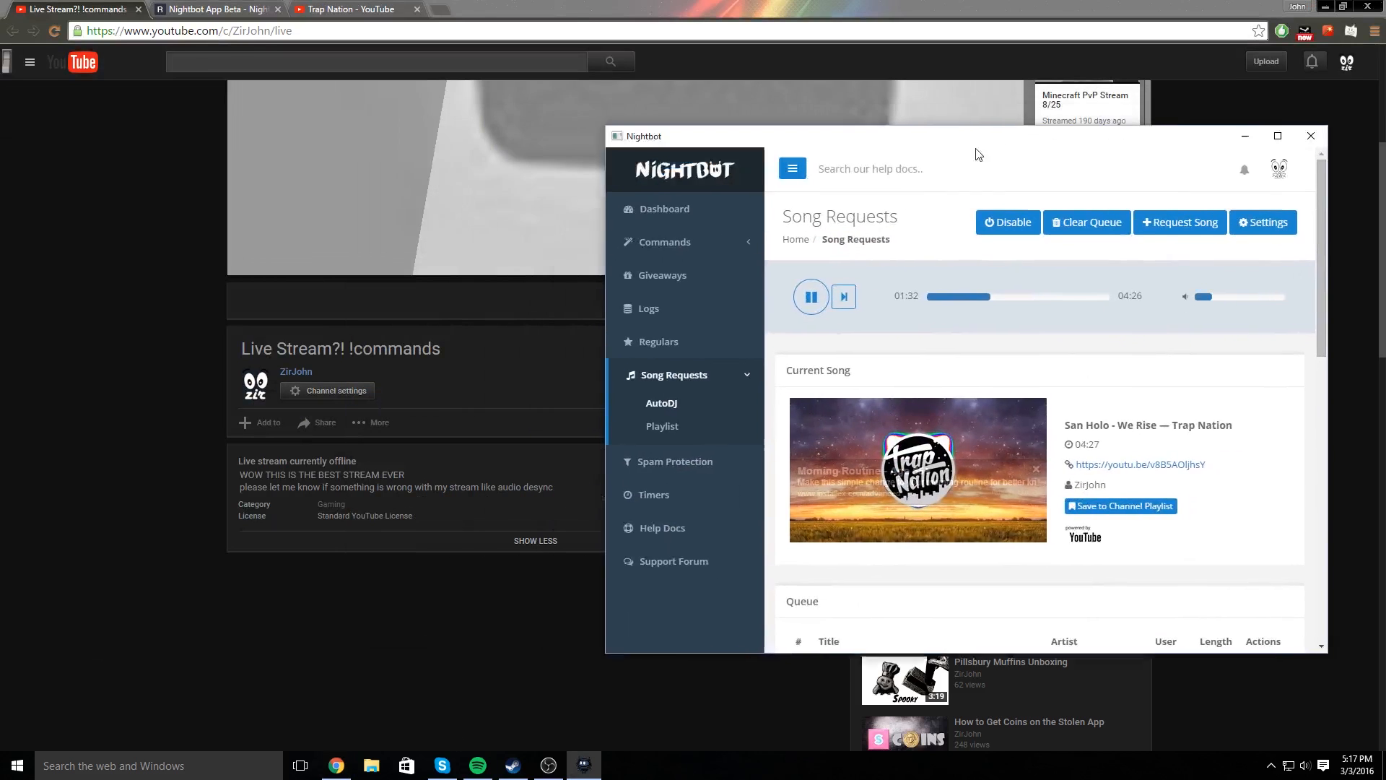
- Skip the queue to Axel Thesleff - Bad Karma and start it playing as the current song
{"action": "scroll", "scroll_direction": "down", "scroll_amount": 3}
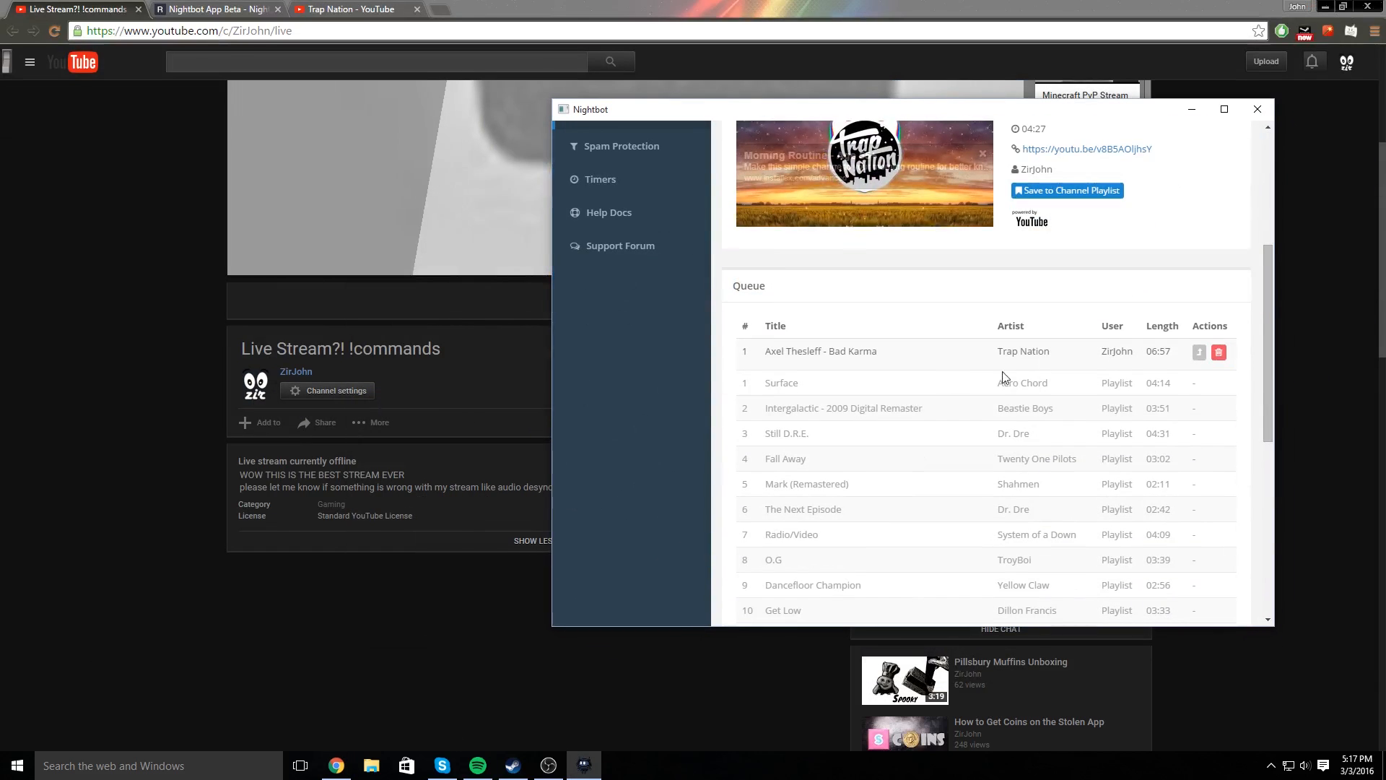
{"action": "double_click", "coordinate": [820, 351]}
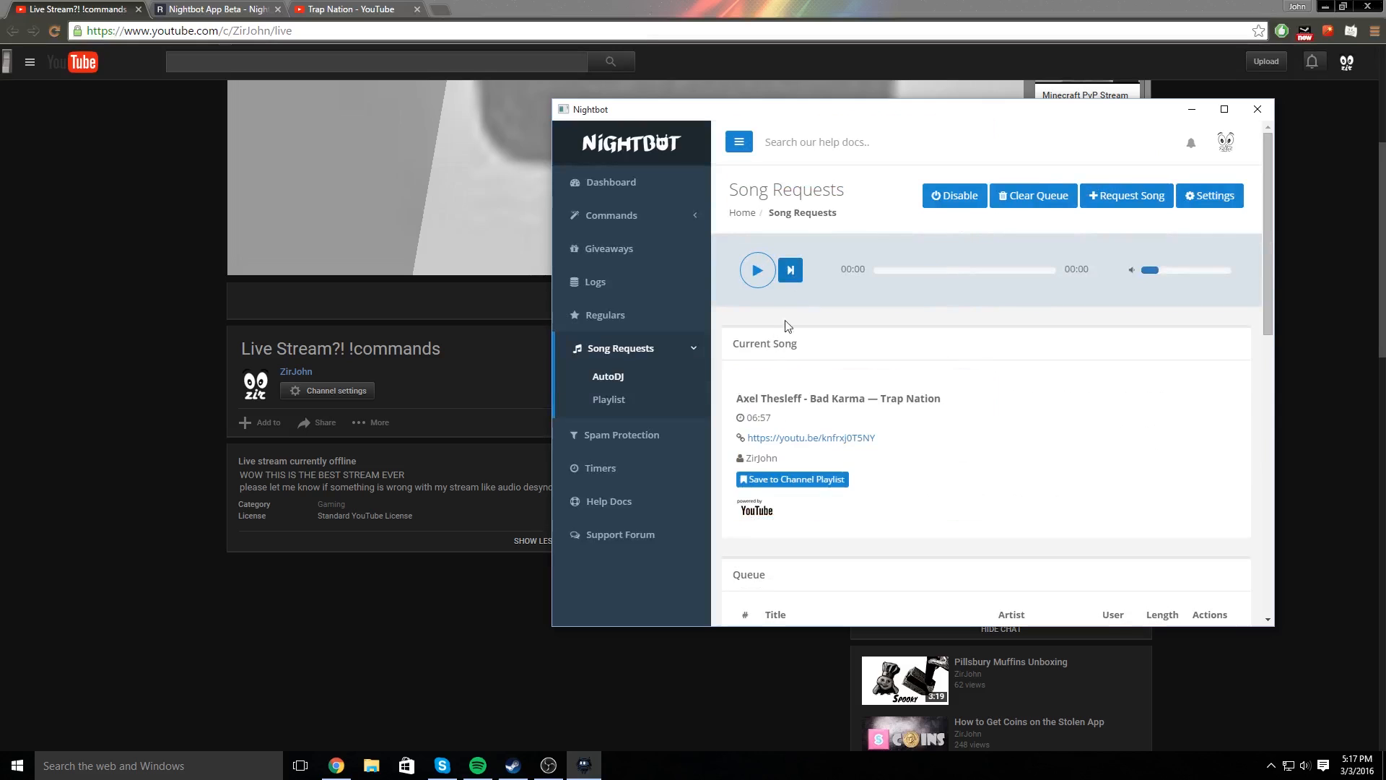
{"action": "left_click", "coordinate": [755, 270]}
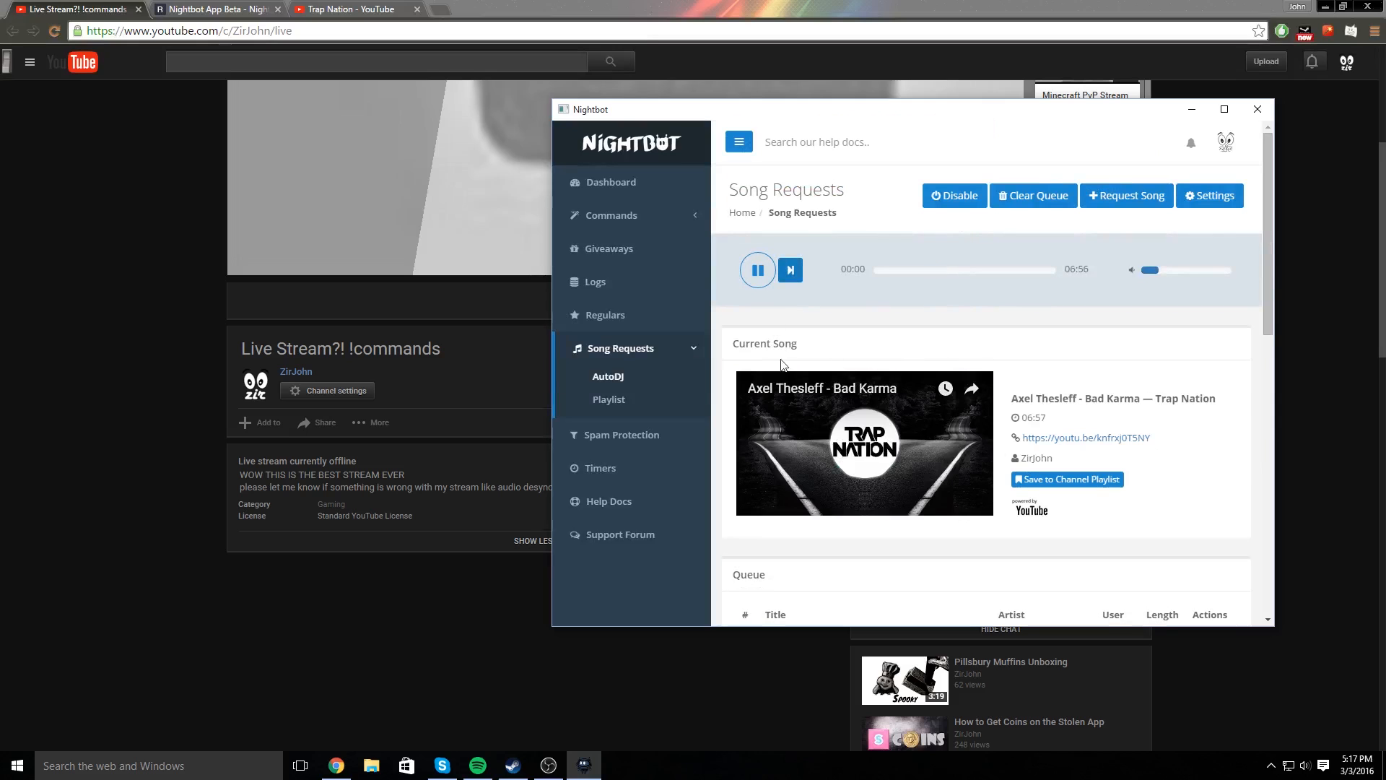
{"action": "scroll", "scroll_direction": "down", "scroll_amount": 3}
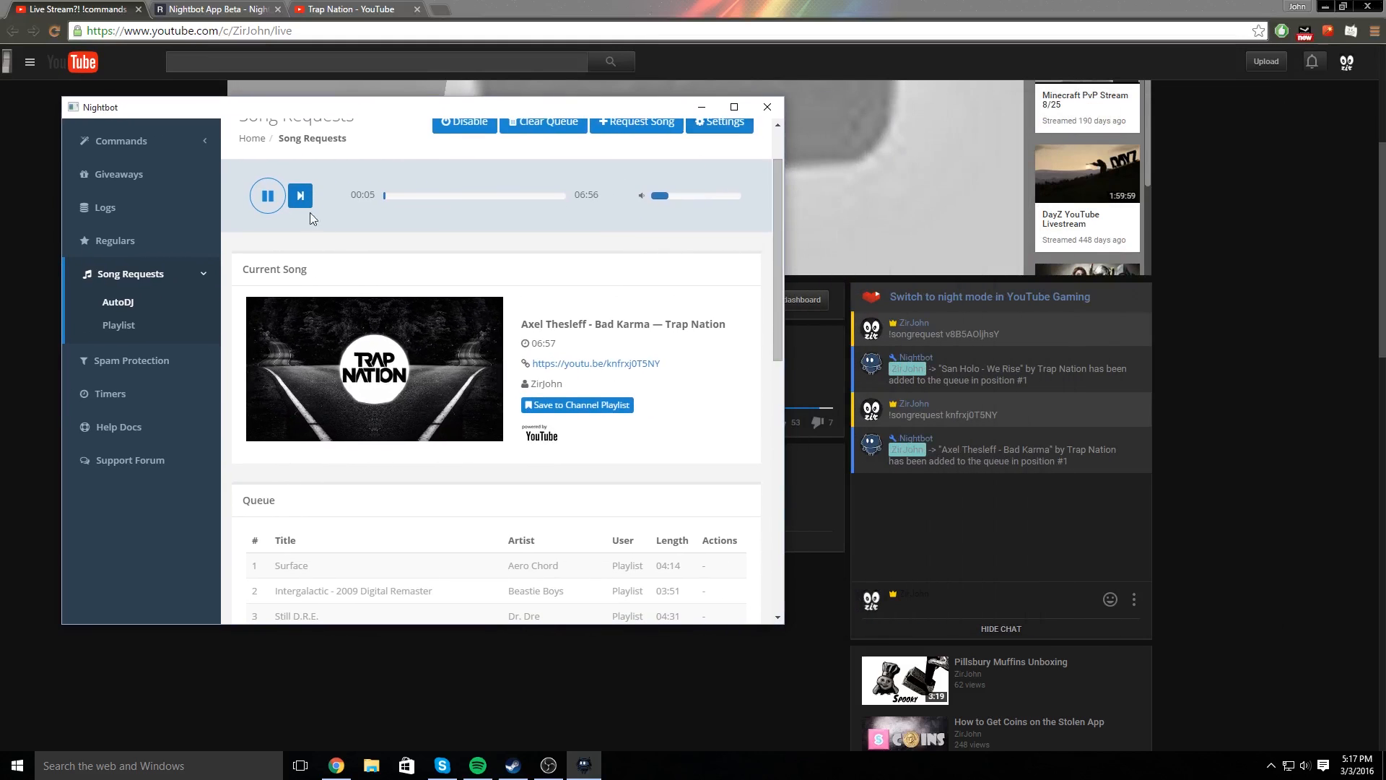
{"action": "scroll", "scroll_direction": "up", "scroll_amount": 3}
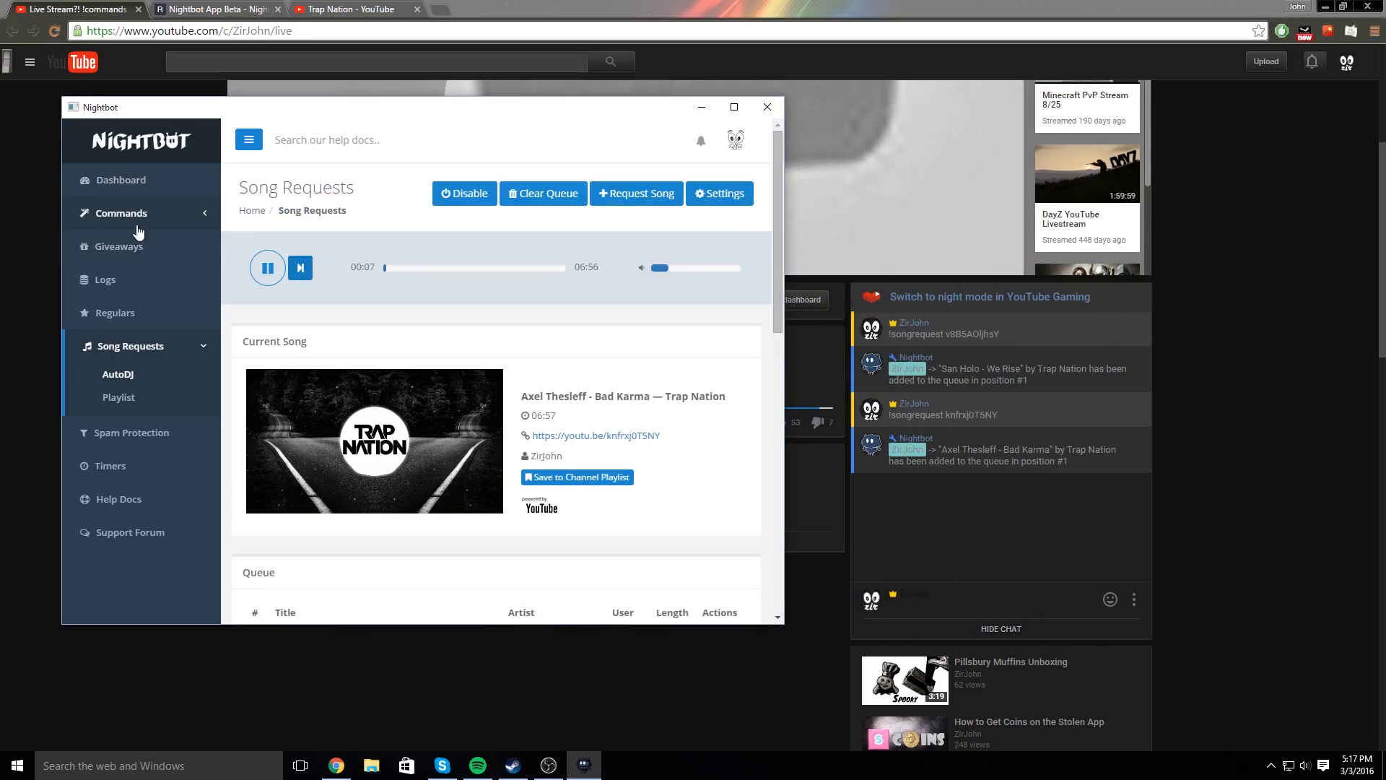